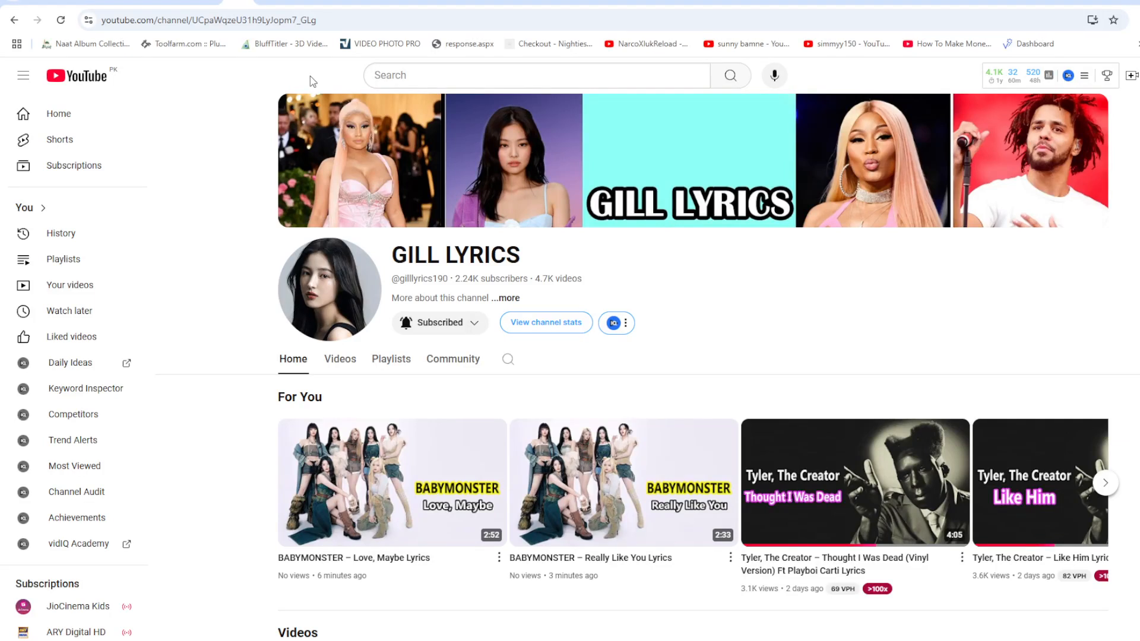
{"action": "mouse_move", "coordinate": [297, 68]}
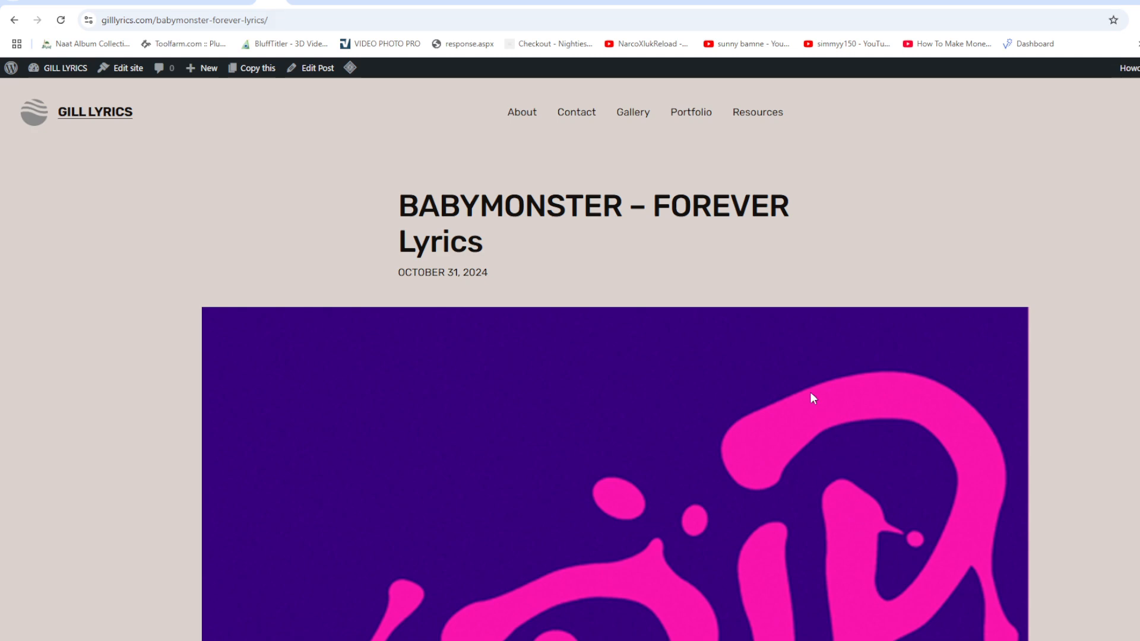
{"action": "scroll", "scroll_direction": "down", "scroll_amount": 3}
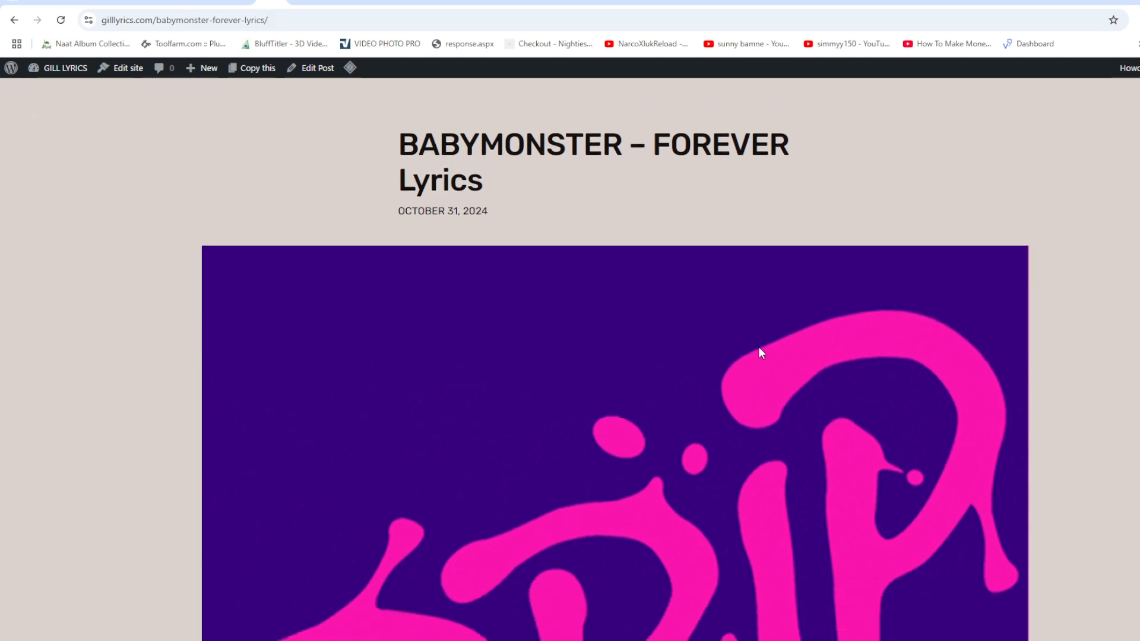
{"action": "scroll", "scroll_direction": "down", "scroll_amount": 3}
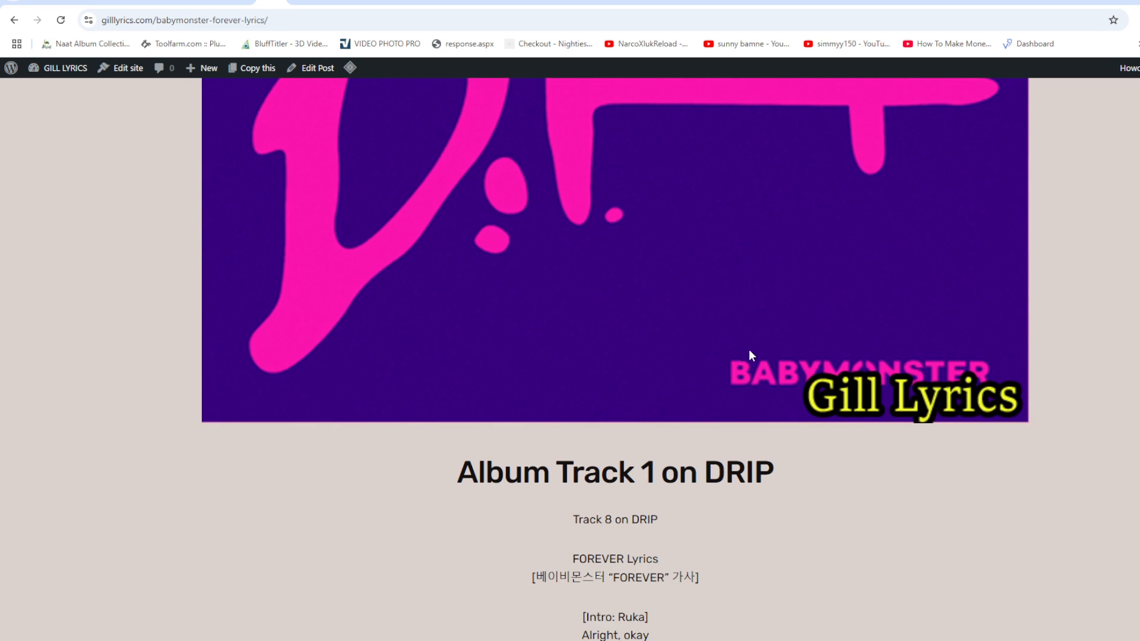
{"action": "mouse_move", "coordinate": [730, 447]}
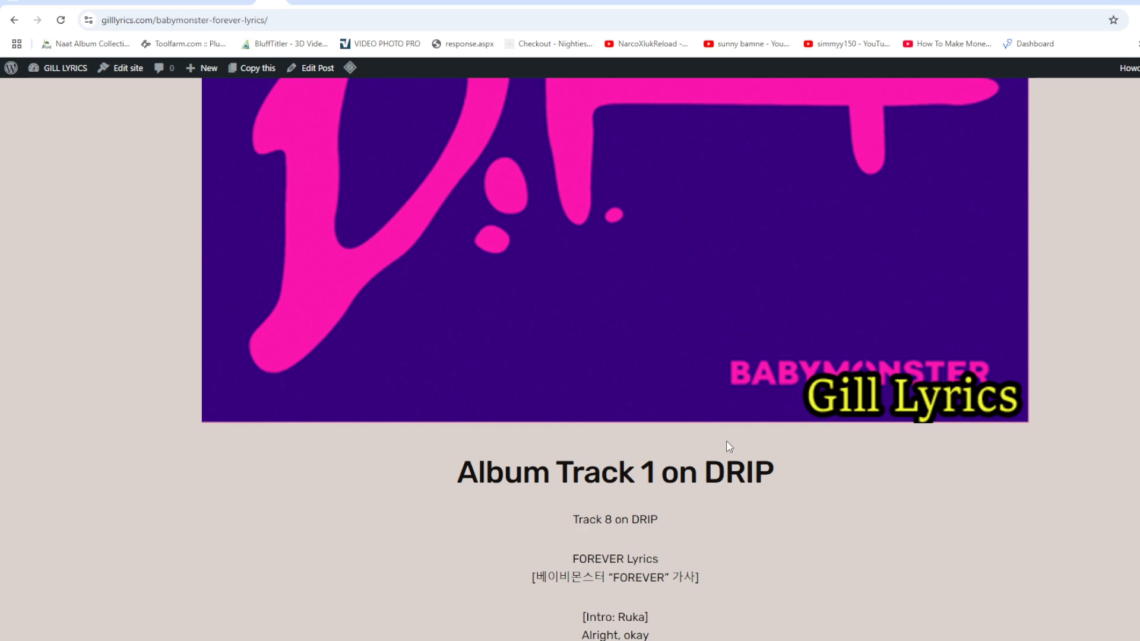
{"action": "scroll", "scroll_direction": "down", "scroll_amount": 3}
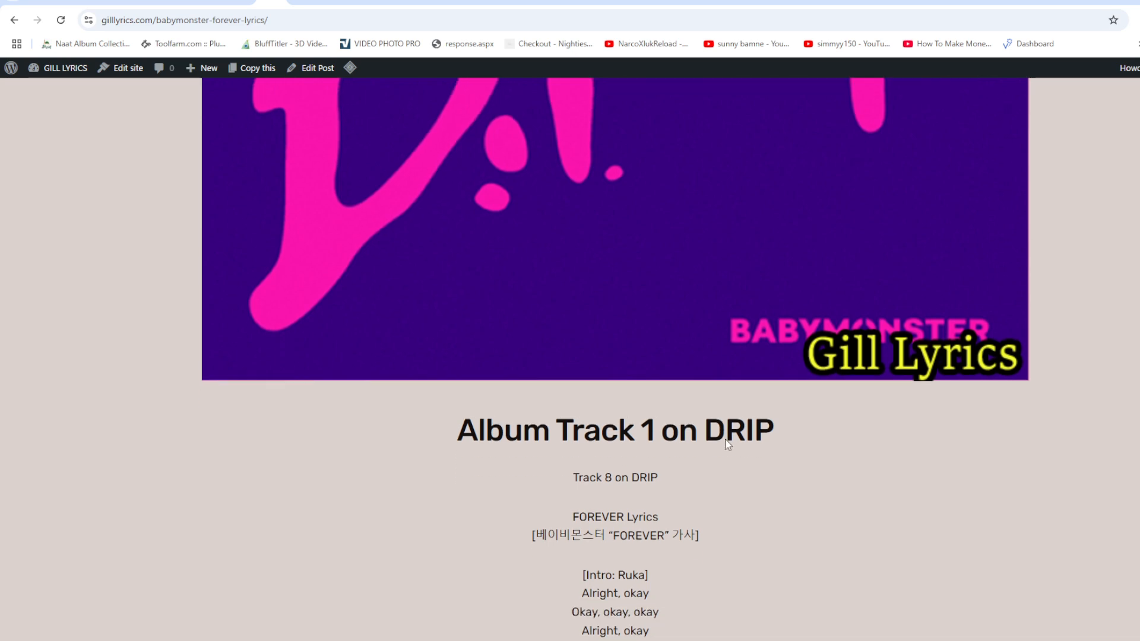
{"action": "scroll", "scroll_direction": "down", "scroll_amount": 3}
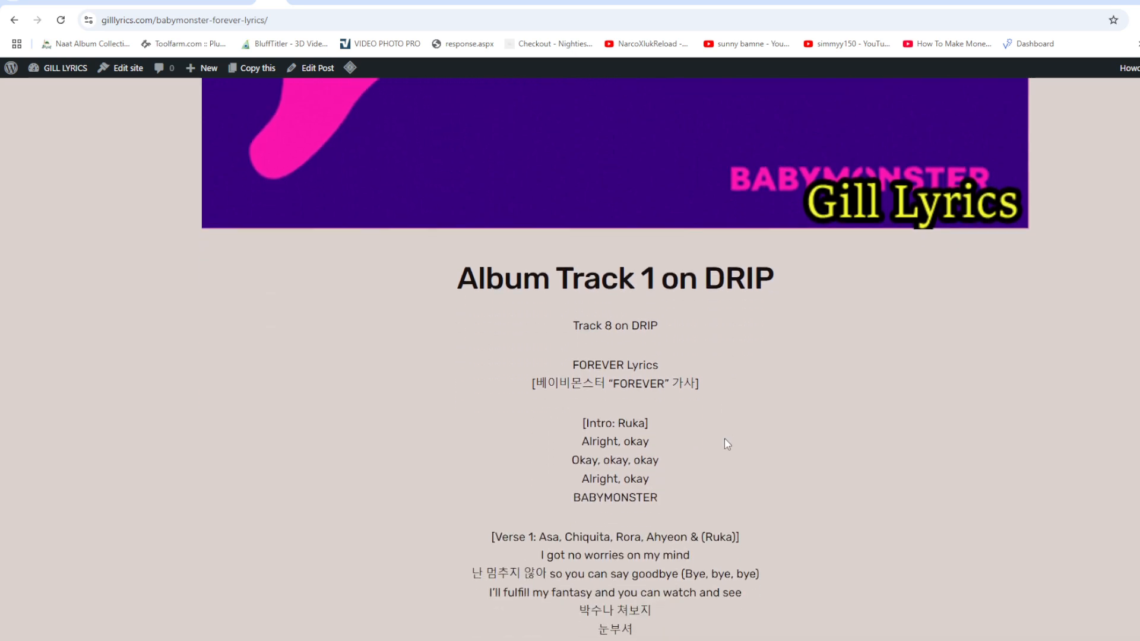
{"action": "scroll", "scroll_direction": "down", "scroll_amount": 3}
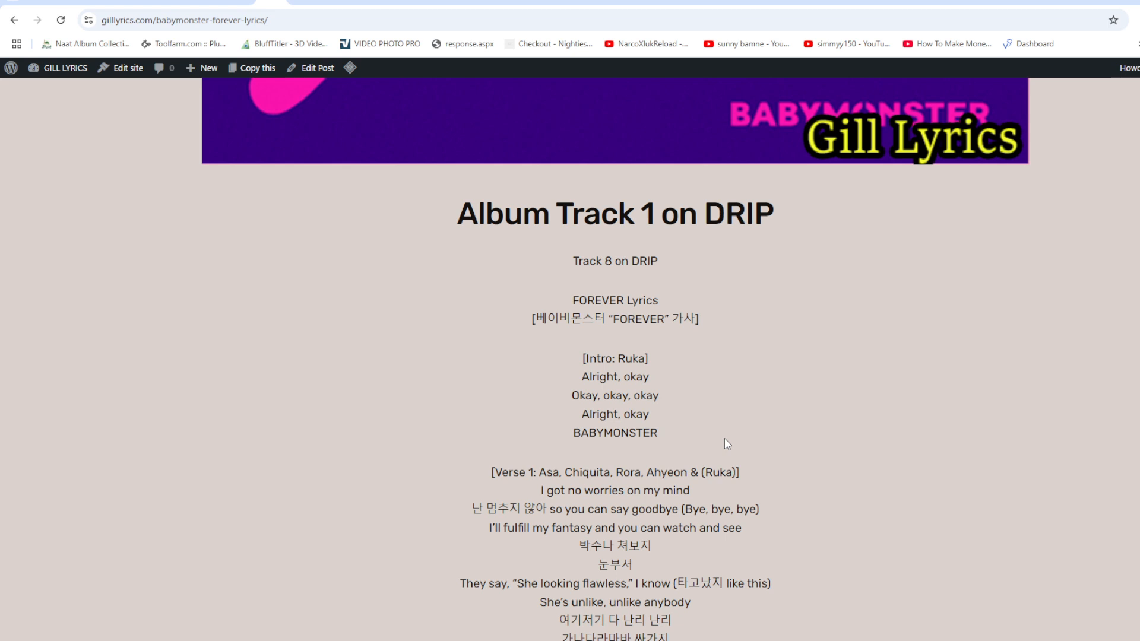
{"action": "scroll", "scroll_direction": "down", "scroll_amount": 3}
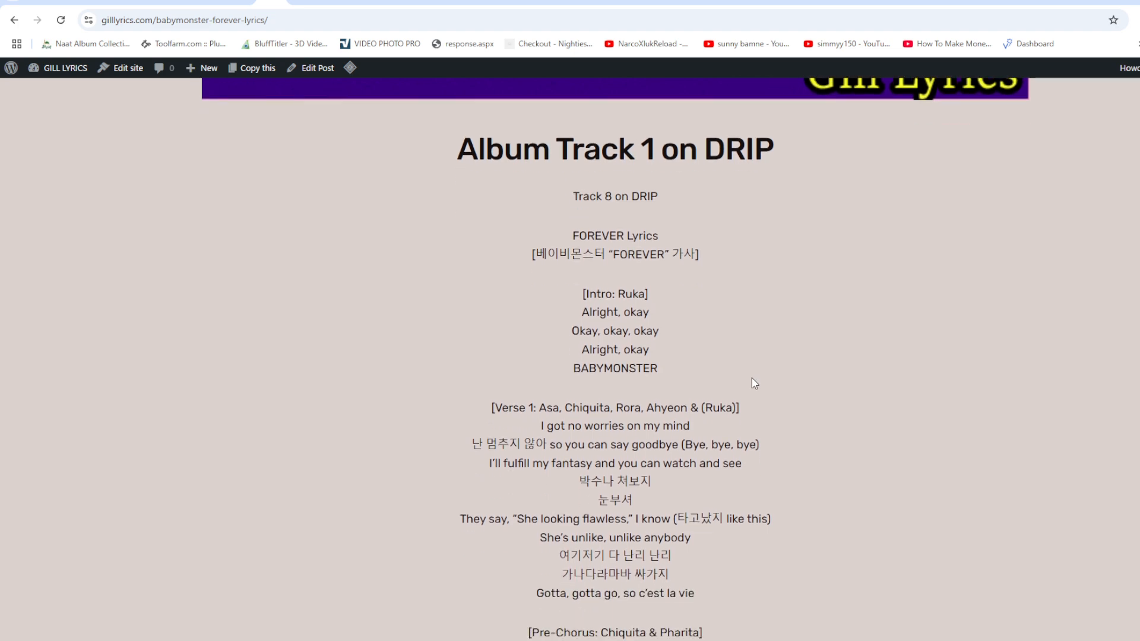
{"action": "scroll", "scroll_direction": "down", "scroll_amount": 3}
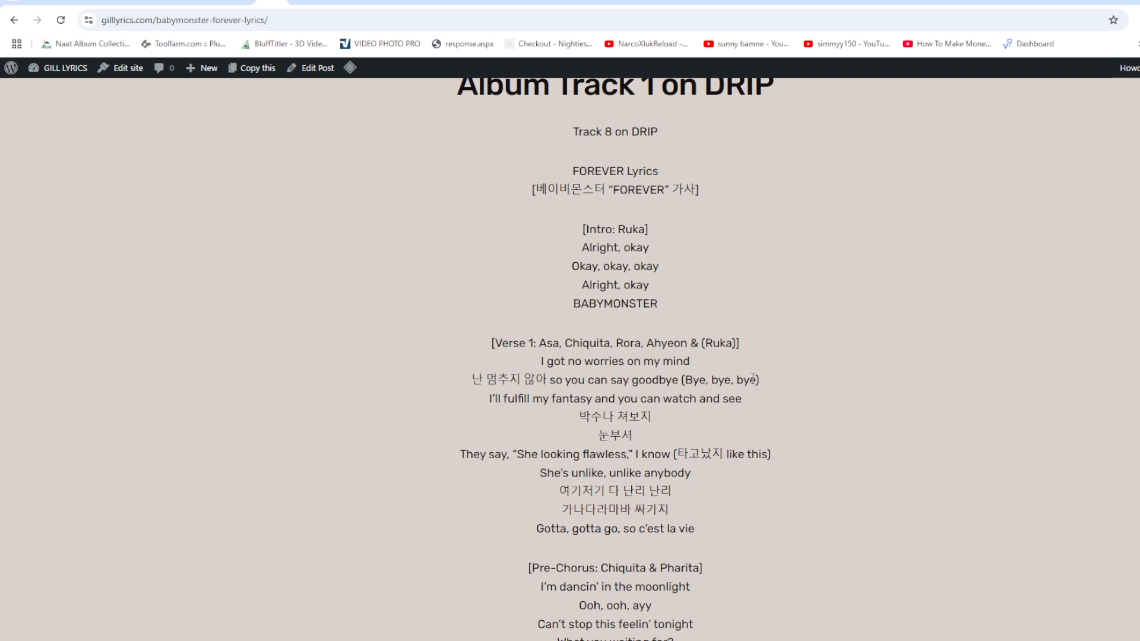
{"action": "scroll", "scroll_direction": "down", "scroll_amount": 3}
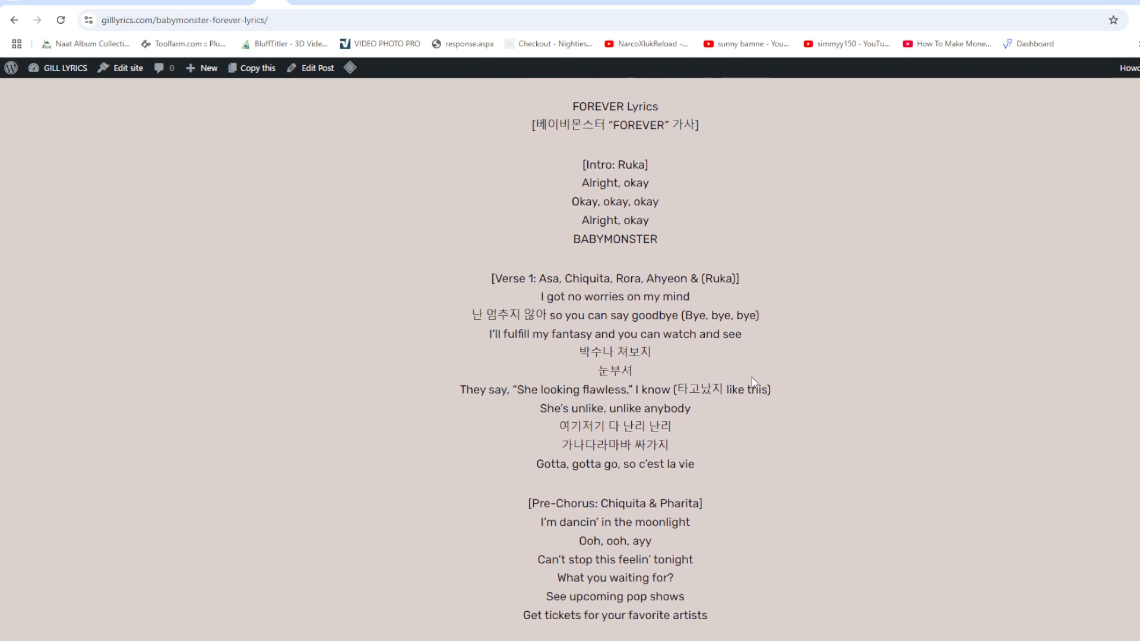
{"action": "scroll", "scroll_direction": "down", "scroll_amount": 3}
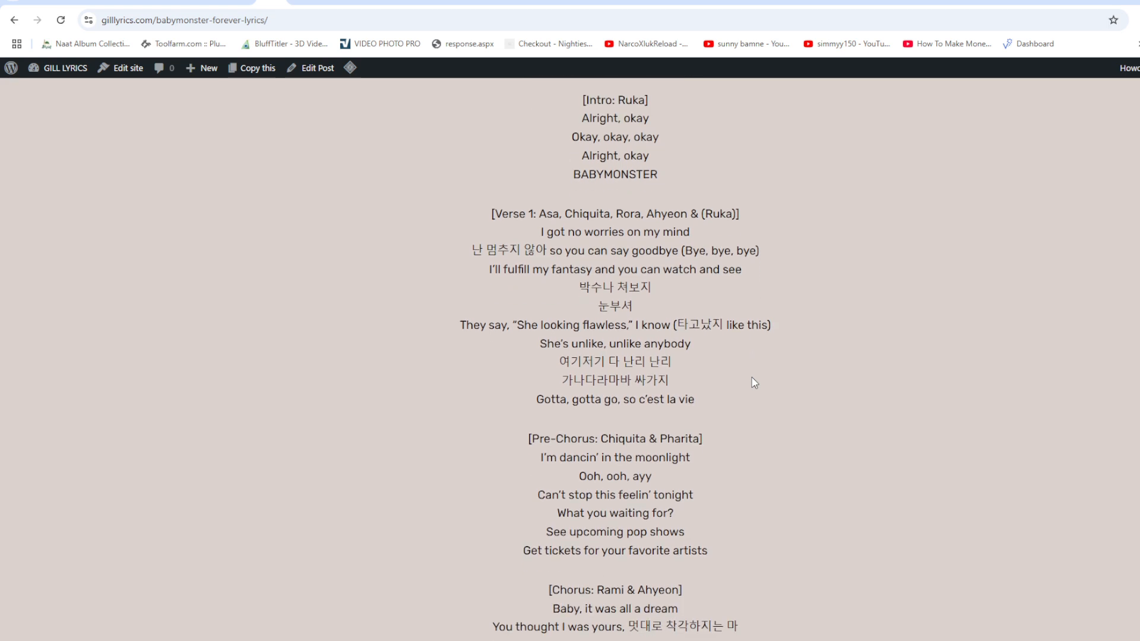
{"action": "scroll", "scroll_direction": "down", "scroll_amount": 3}
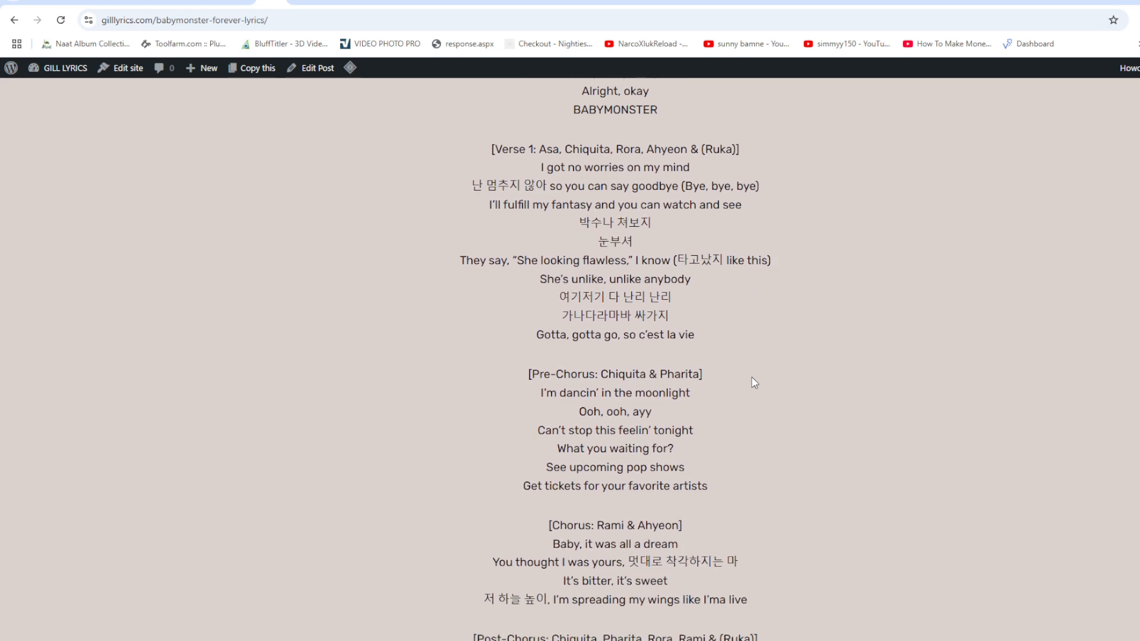
{"action": "scroll", "scroll_direction": "down", "scroll_amount": 3}
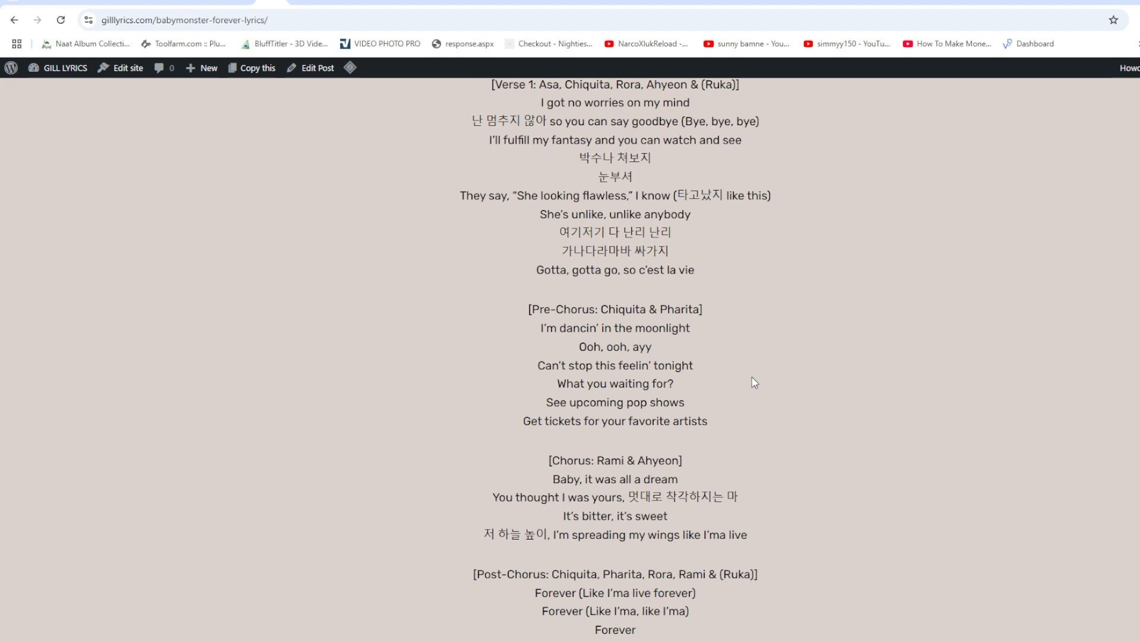
{"action": "scroll", "scroll_direction": "down", "scroll_amount": 3}
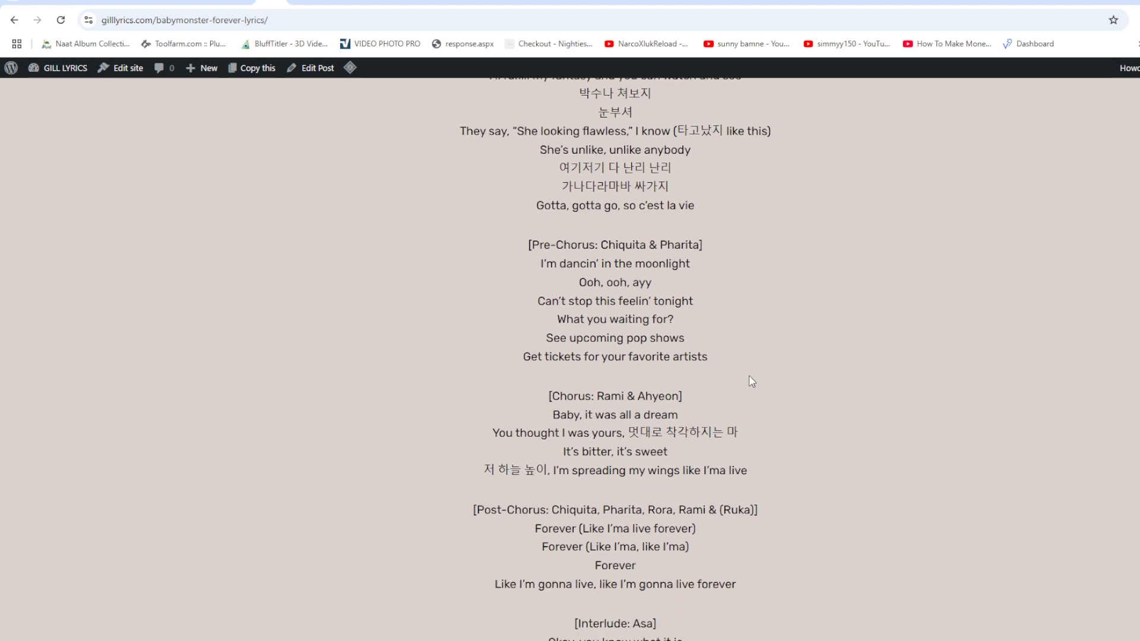
{"action": "scroll", "scroll_direction": "down", "scroll_amount": 3}
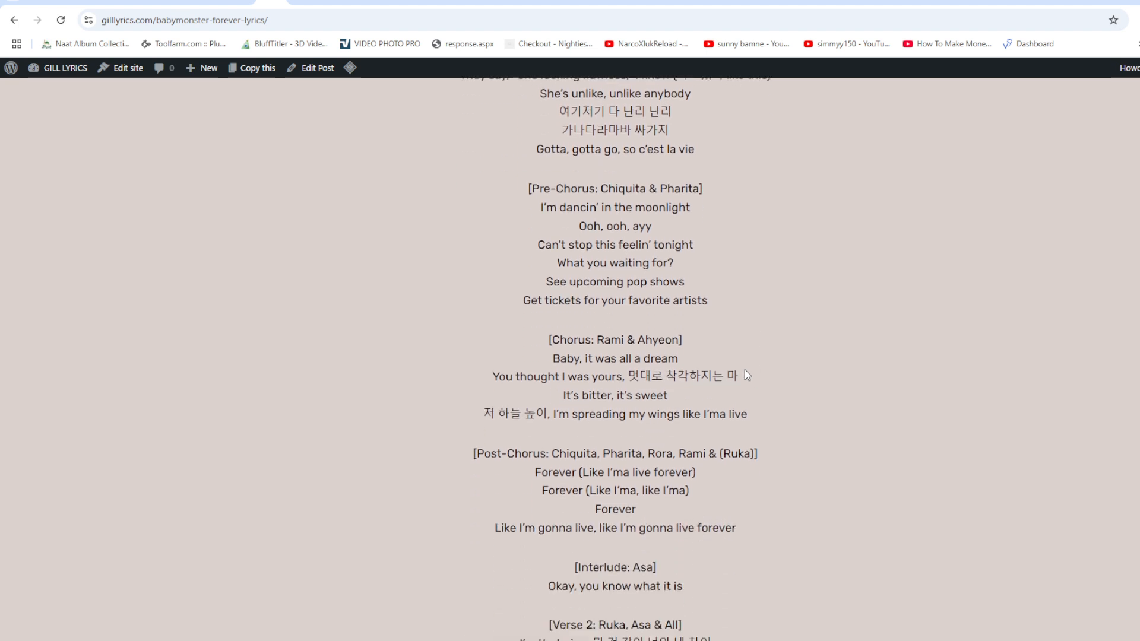
{"action": "scroll", "scroll_direction": "down", "scroll_amount": 3}
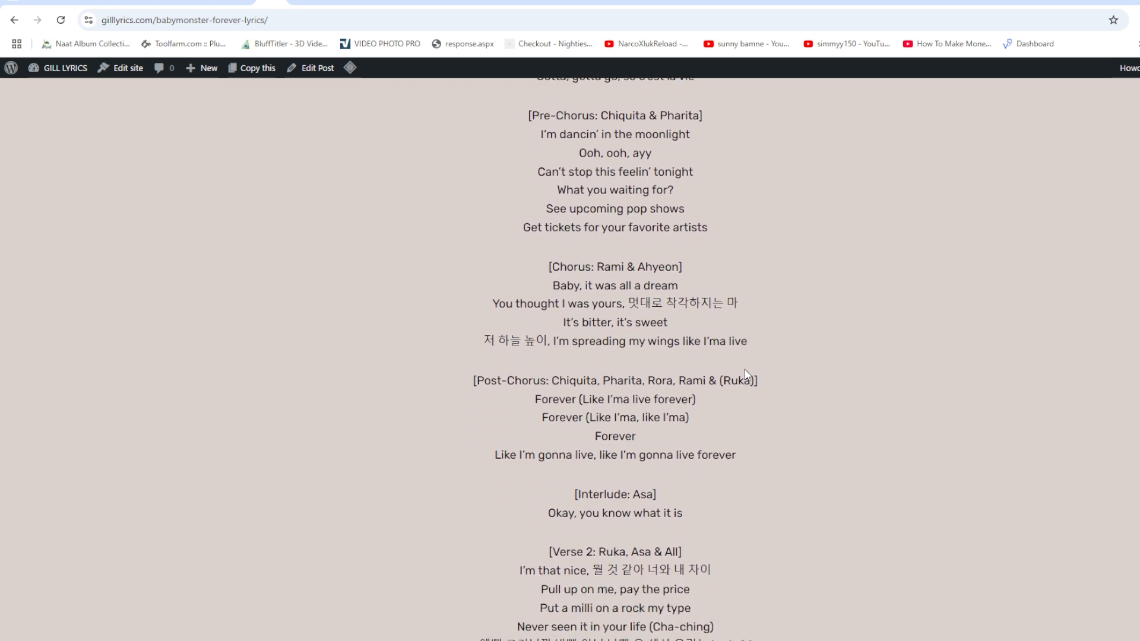
{"action": "scroll", "scroll_direction": "down", "scroll_amount": 3}
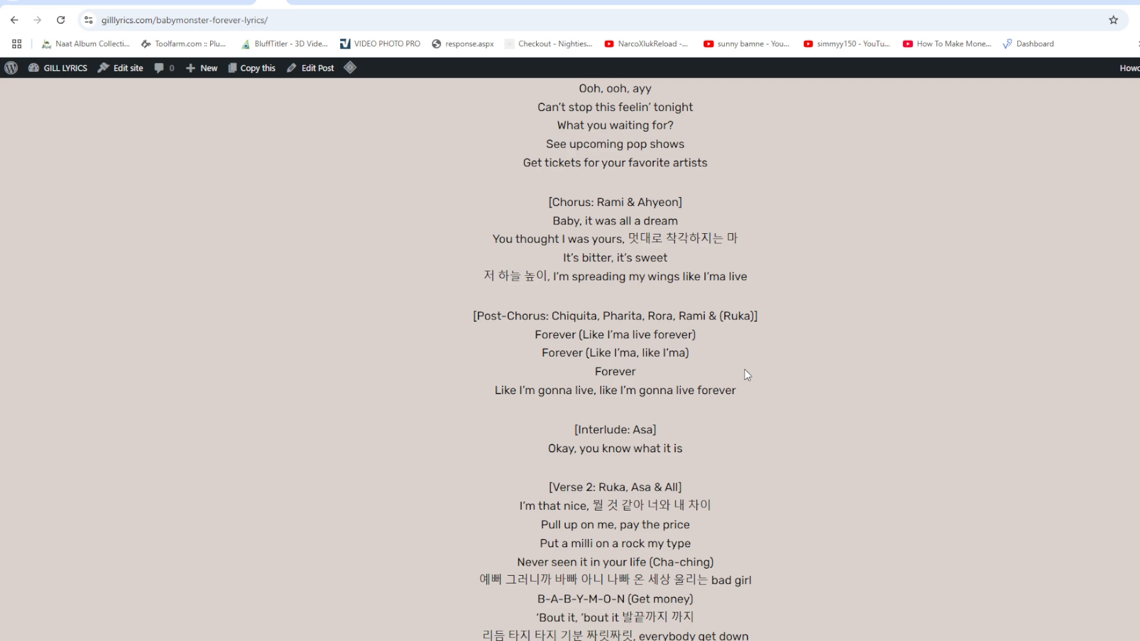
{"action": "scroll", "scroll_direction": "down", "scroll_amount": 3}
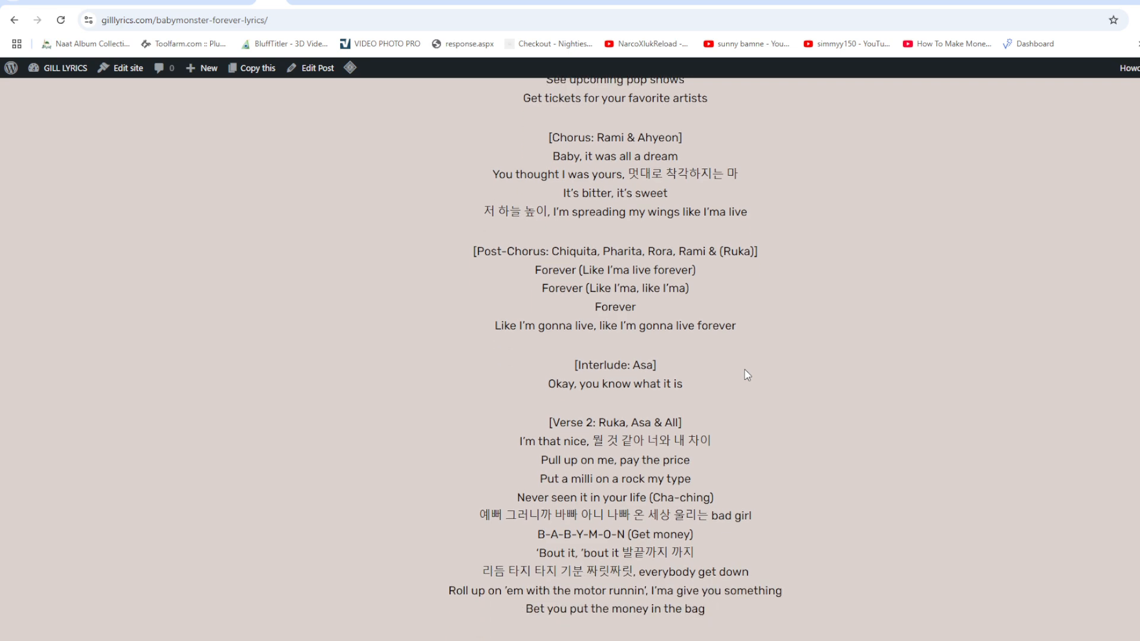
{"action": "scroll", "scroll_direction": "down", "scroll_amount": 3}
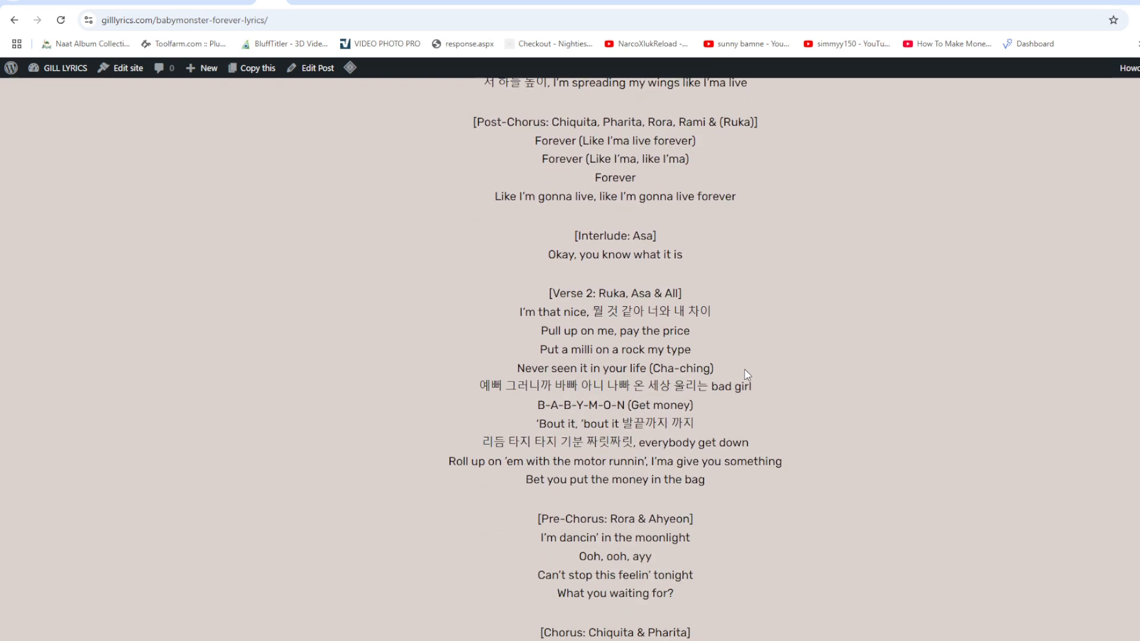
{"action": "scroll", "scroll_direction": "down", "scroll_amount": 3}
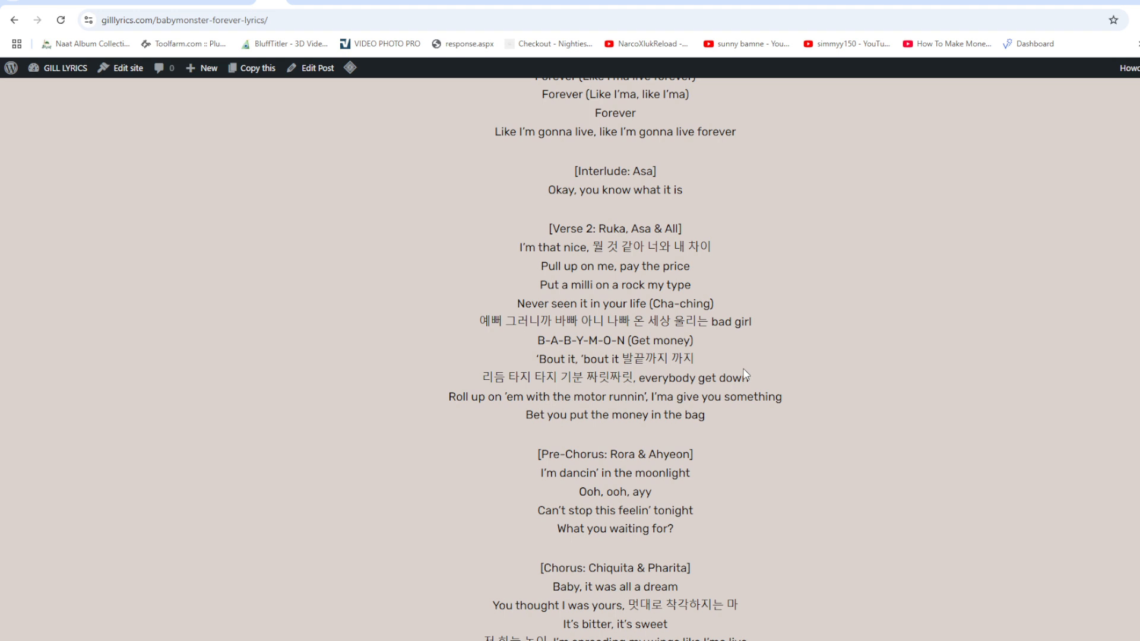
{"action": "scroll", "scroll_direction": "down", "scroll_amount": 3}
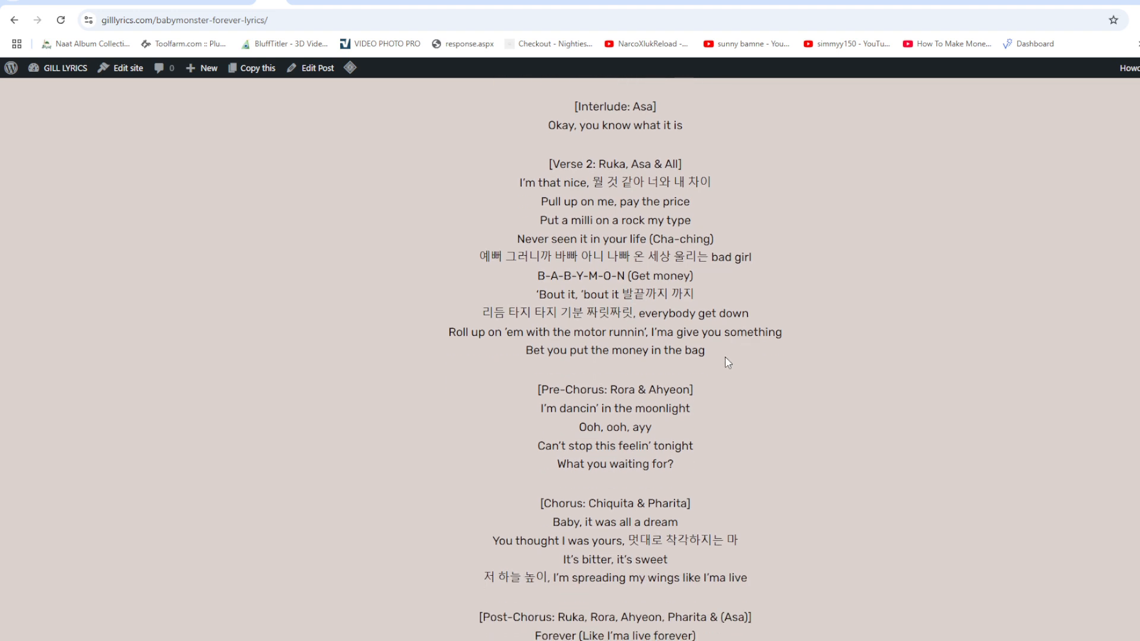
{"action": "scroll", "scroll_direction": "down", "scroll_amount": 3}
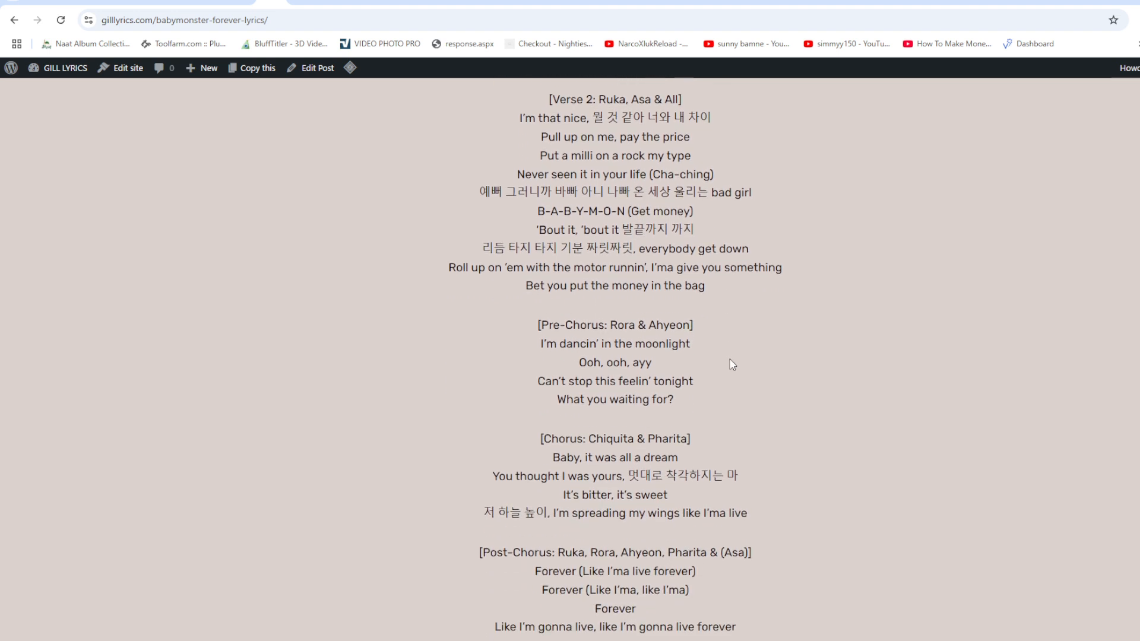
{"action": "scroll", "scroll_direction": "down", "scroll_amount": 3}
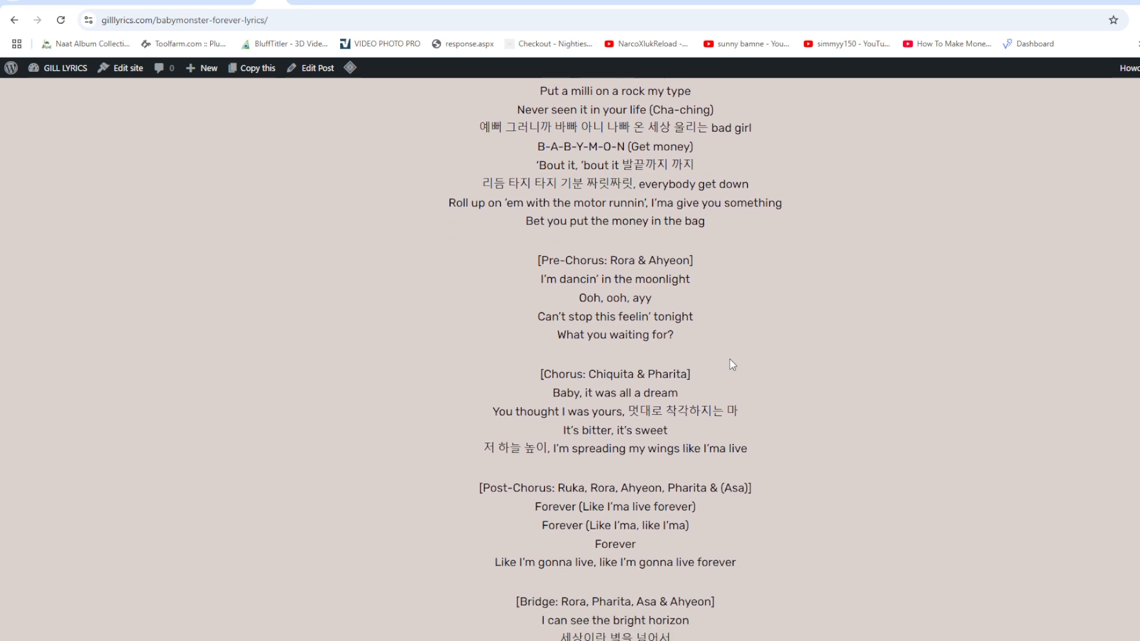
{"action": "scroll", "scroll_direction": "down", "scroll_amount": 3}
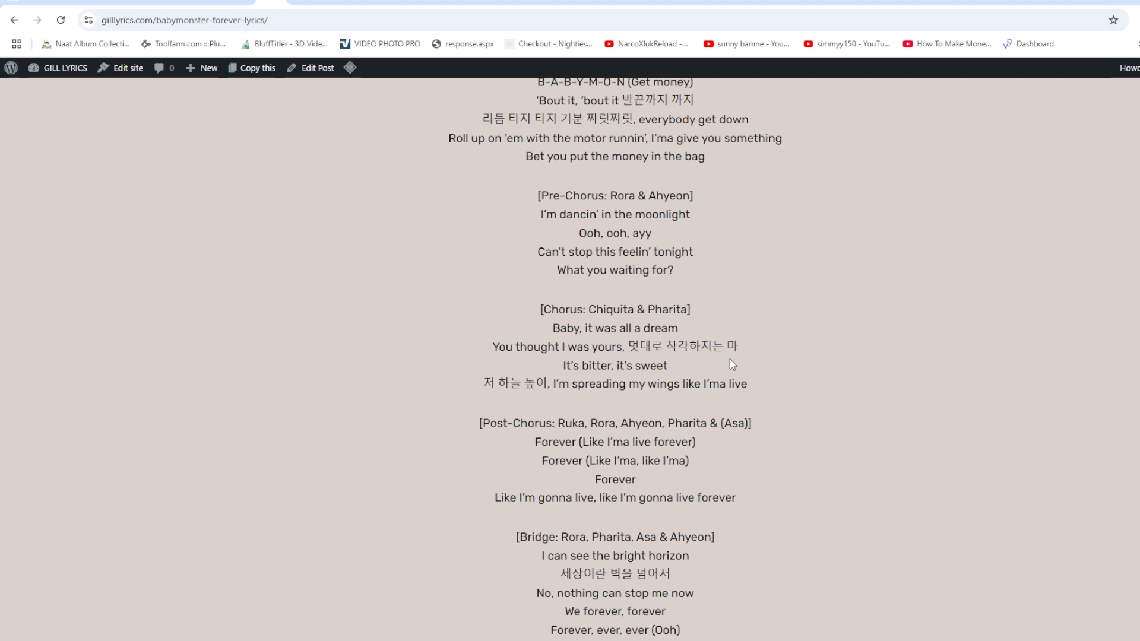
{"action": "scroll", "scroll_direction": "down", "scroll_amount": 3}
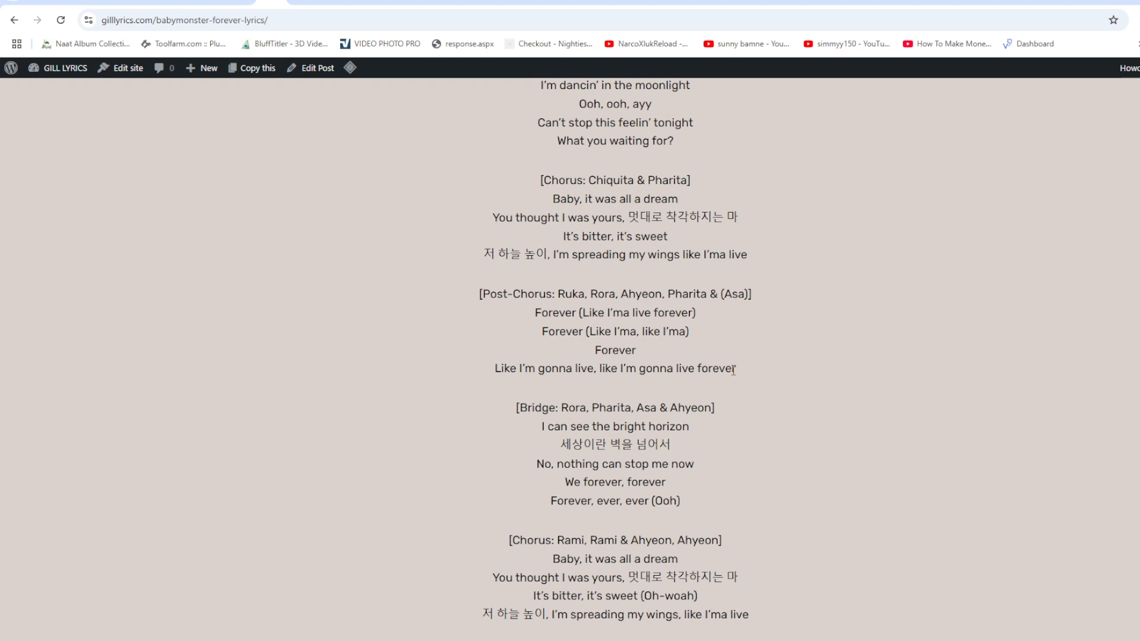
{"action": "scroll", "scroll_direction": "down", "scroll_amount": 3}
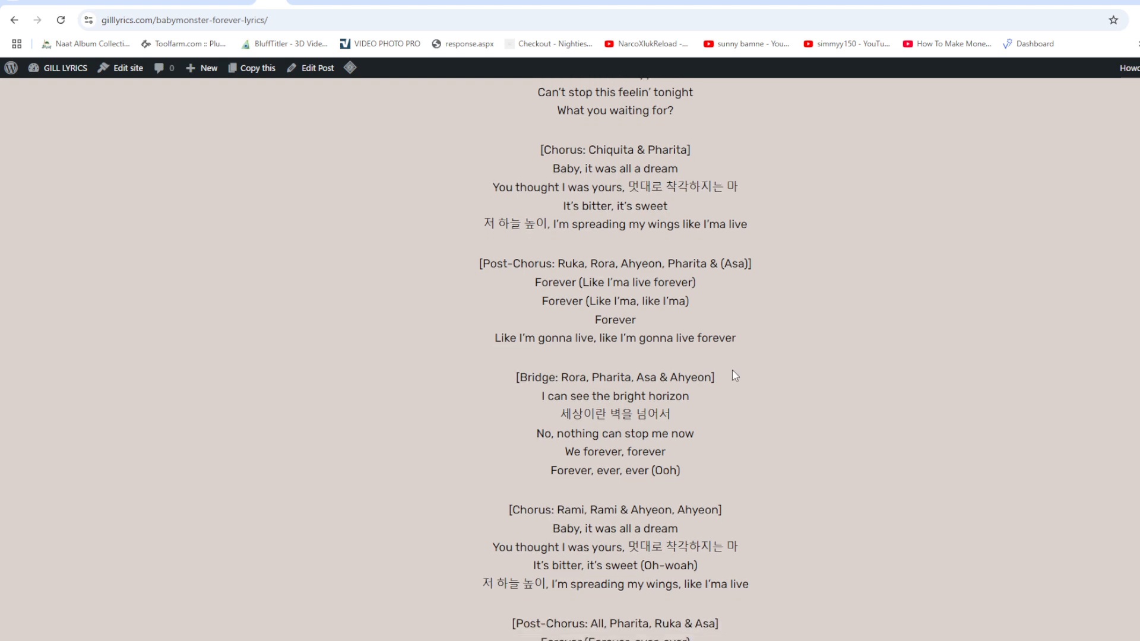
{"action": "scroll", "scroll_direction": "down", "scroll_amount": 3}
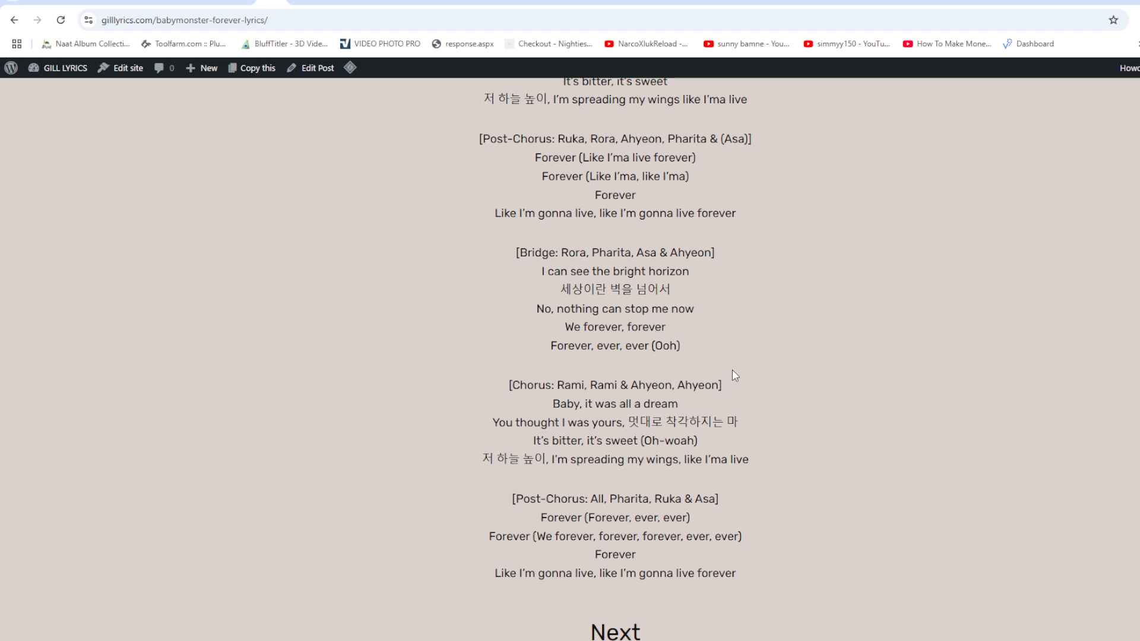
{"action": "mouse_move", "coordinate": [748, 314]}
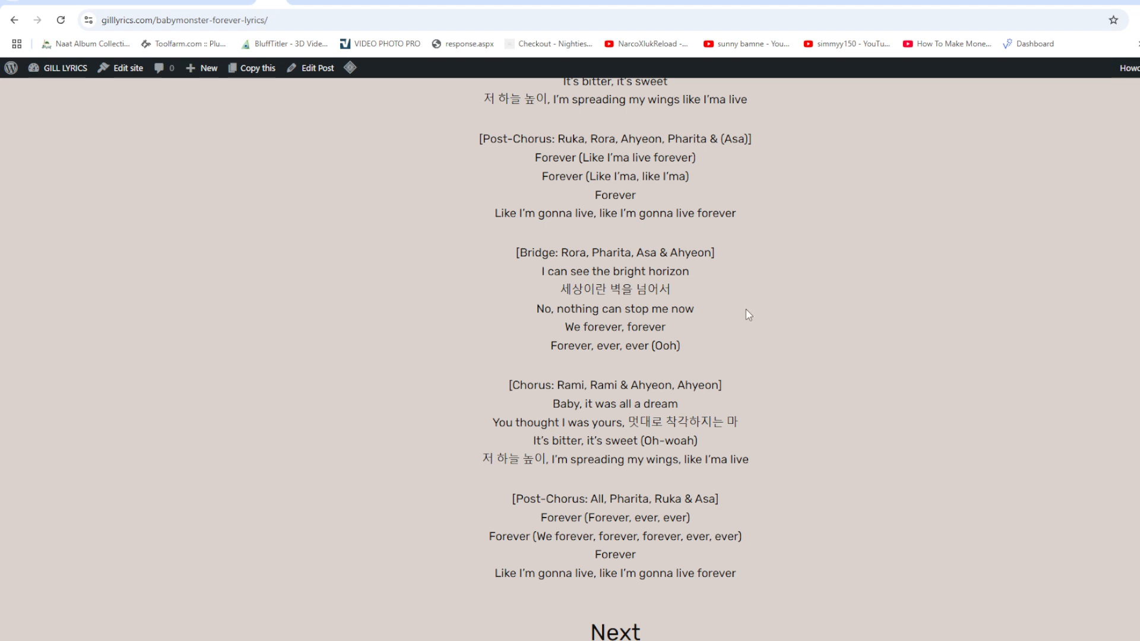
{"action": "scroll", "scroll_direction": "down", "scroll_amount": 3}
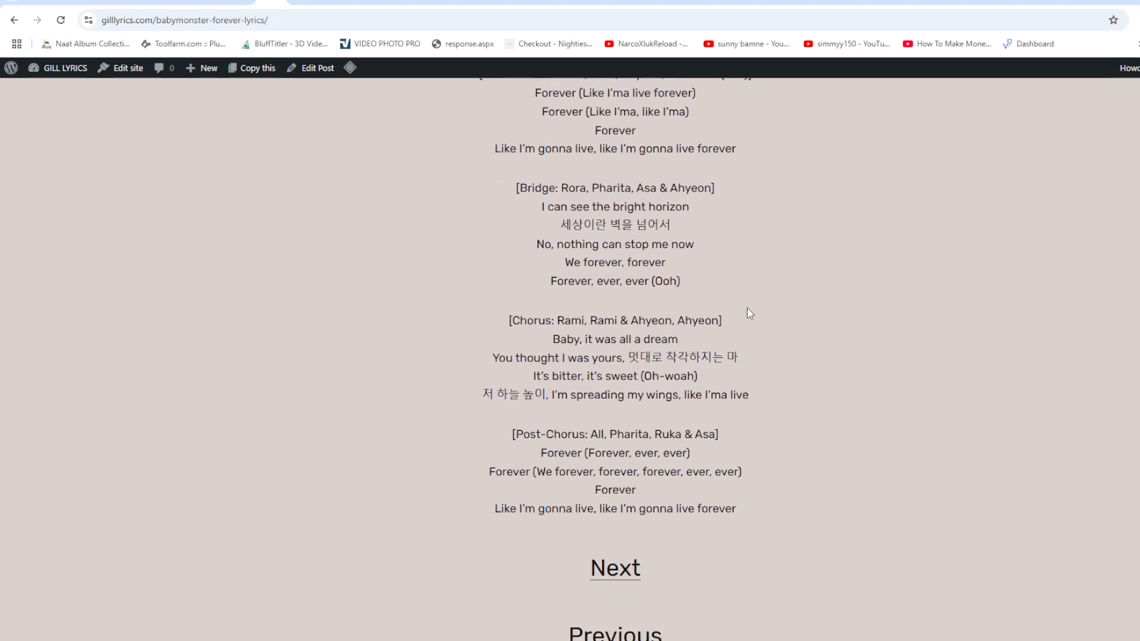
{"action": "mouse_move", "coordinate": [756, 328]}
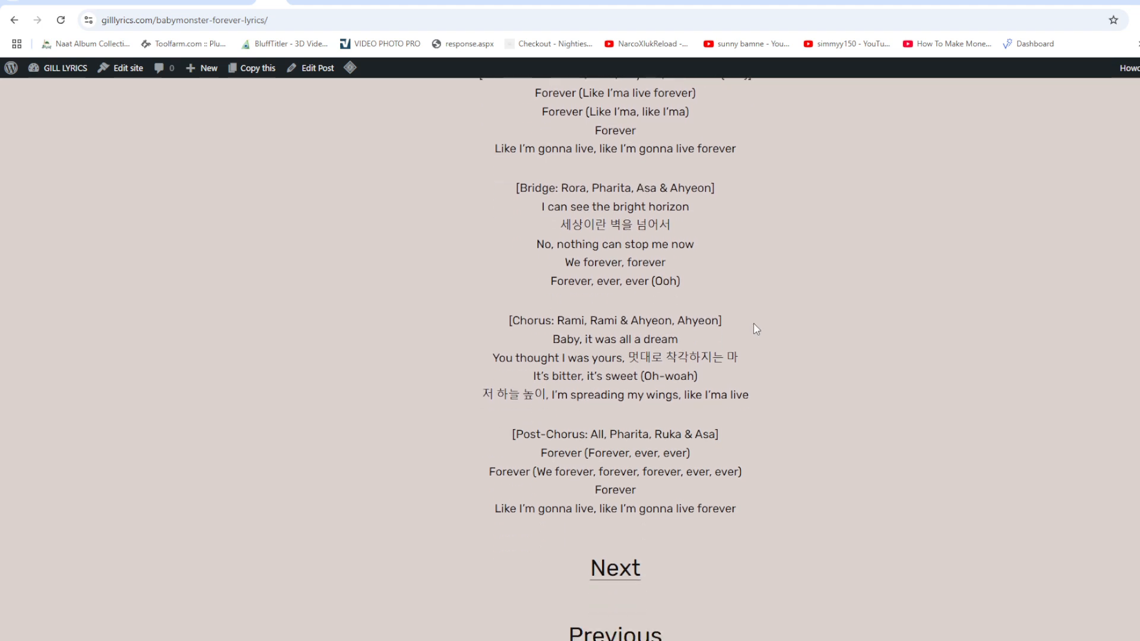
{"action": "scroll", "scroll_direction": "up", "scroll_amount": 3}
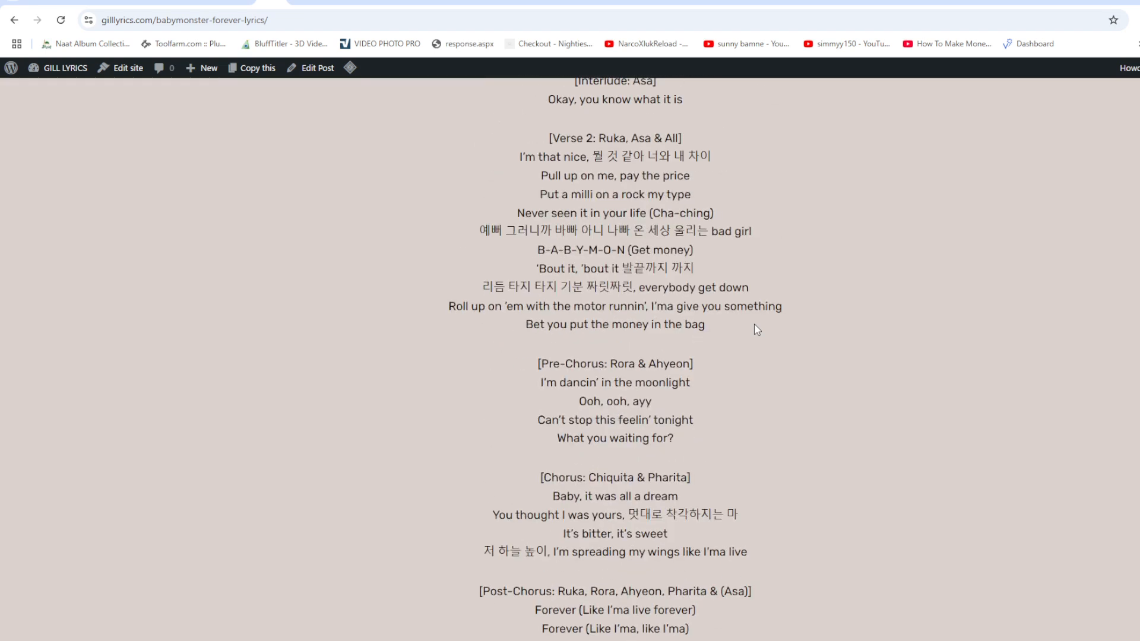
{"action": "scroll", "scroll_direction": "up", "scroll_amount": 3}
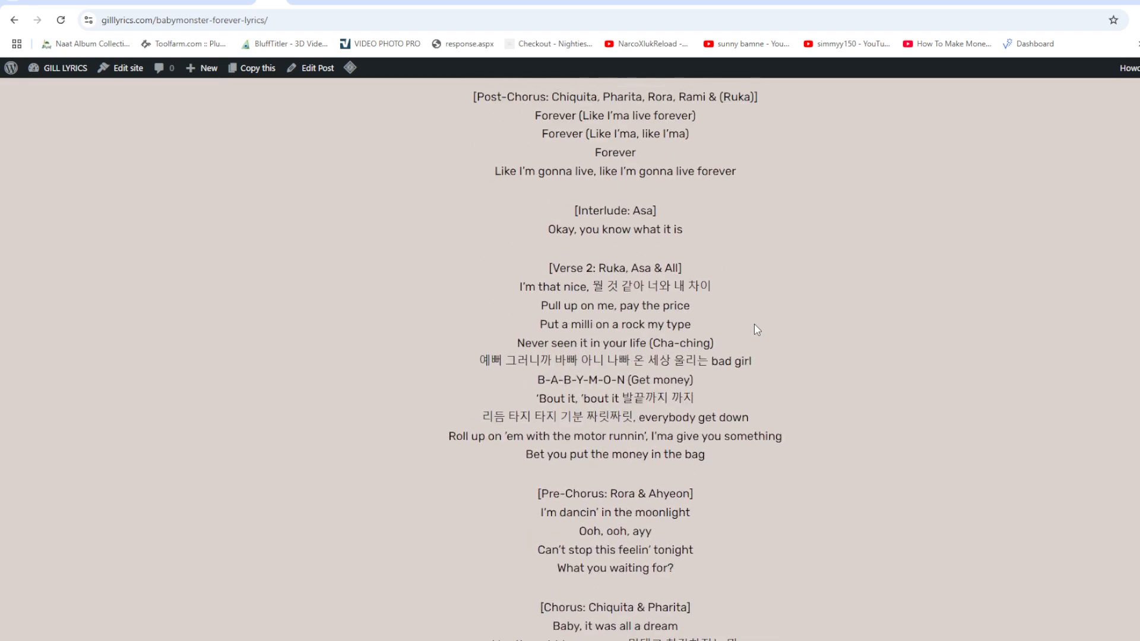
{"action": "scroll", "scroll_direction": "up", "scroll_amount": 3}
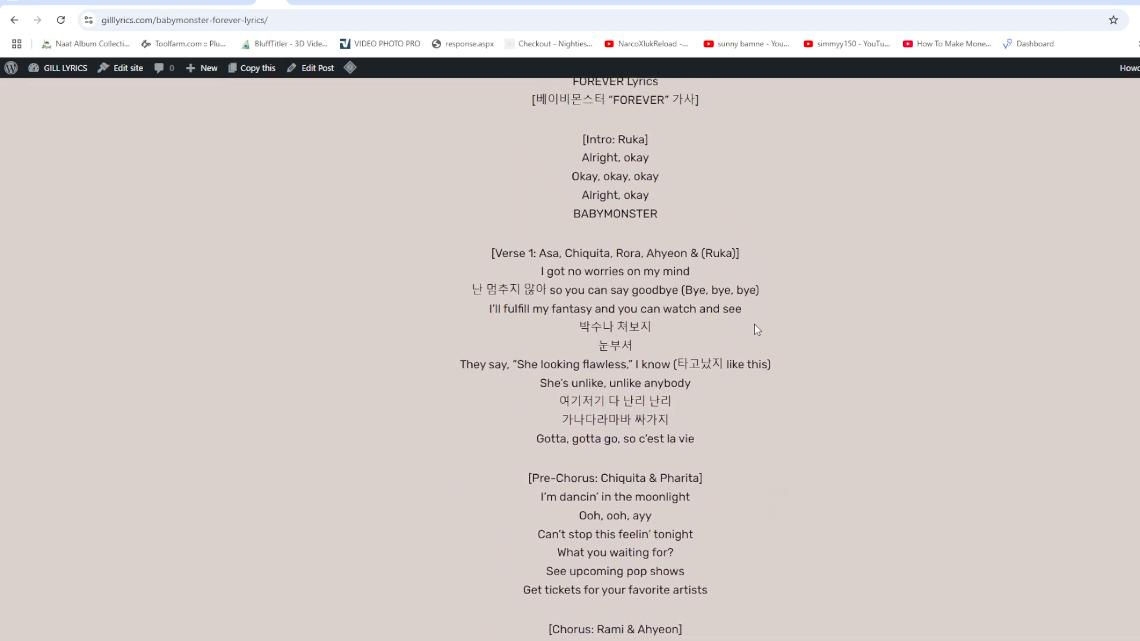
{"action": "scroll", "scroll_direction": "up", "scroll_amount": 3}
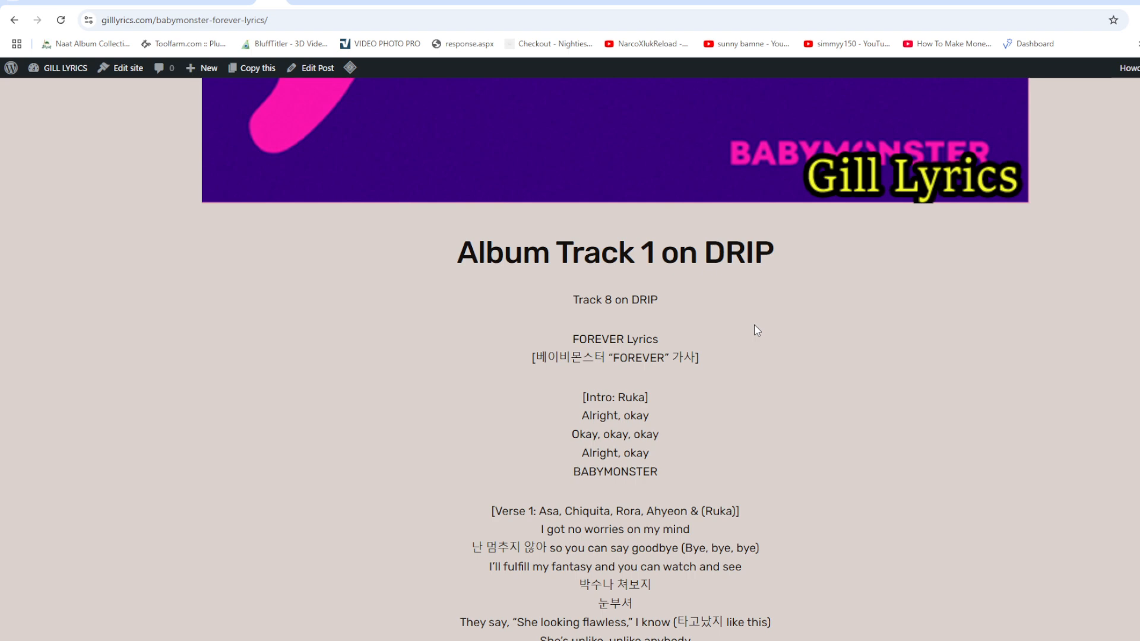
{"action": "scroll", "scroll_direction": "down", "scroll_amount": 3}
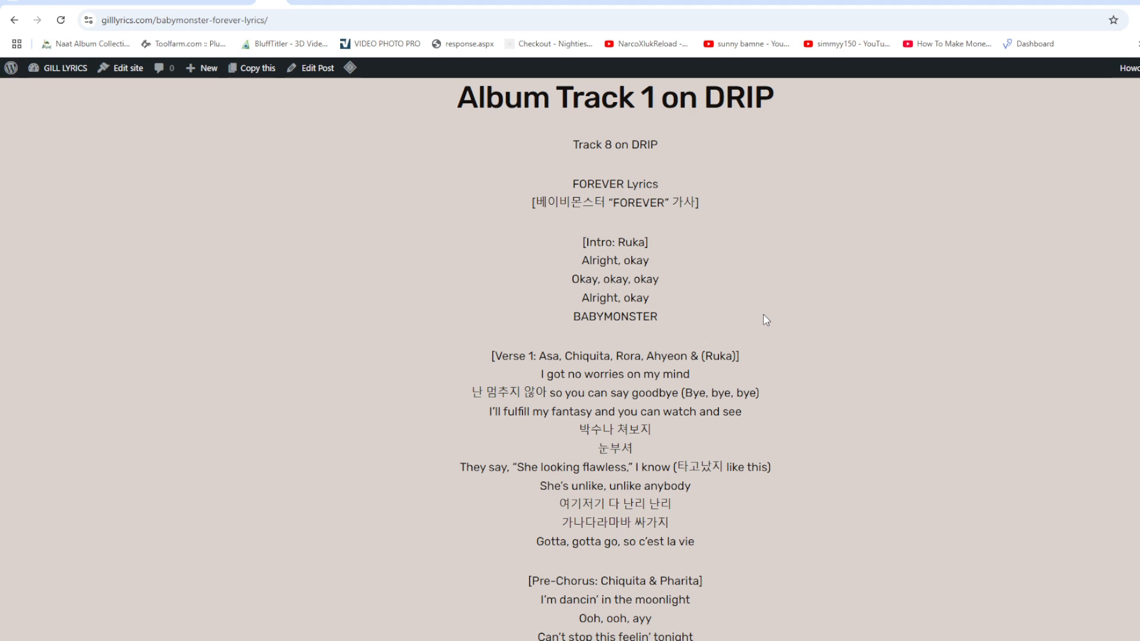
{"action": "scroll", "scroll_direction": "down", "scroll_amount": 3}
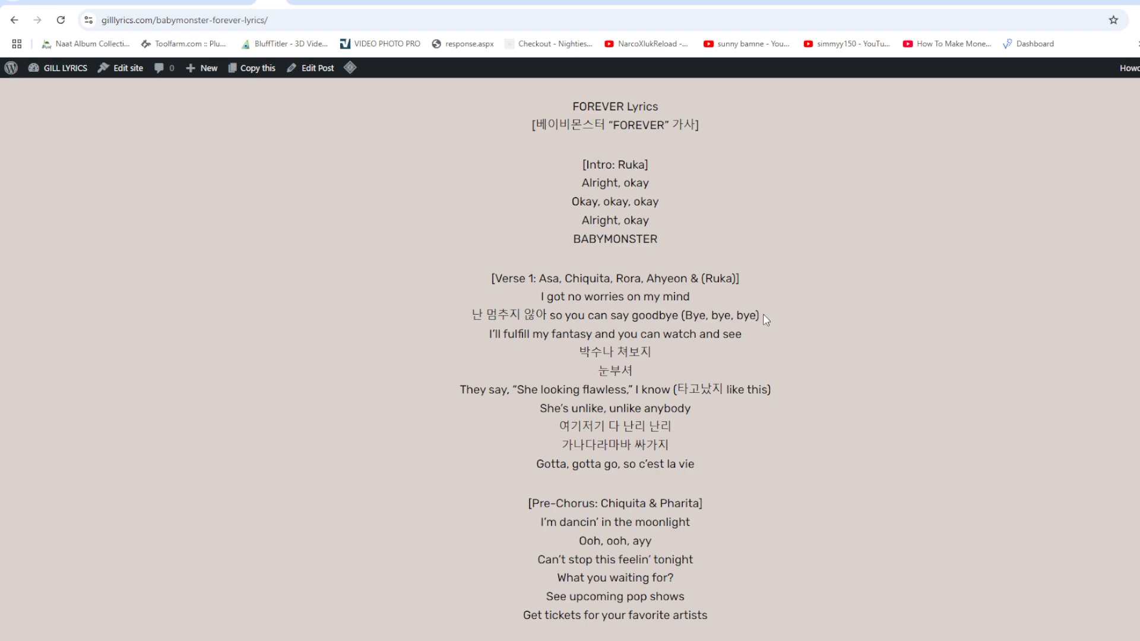
{"action": "scroll", "scroll_direction": "down", "scroll_amount": 3}
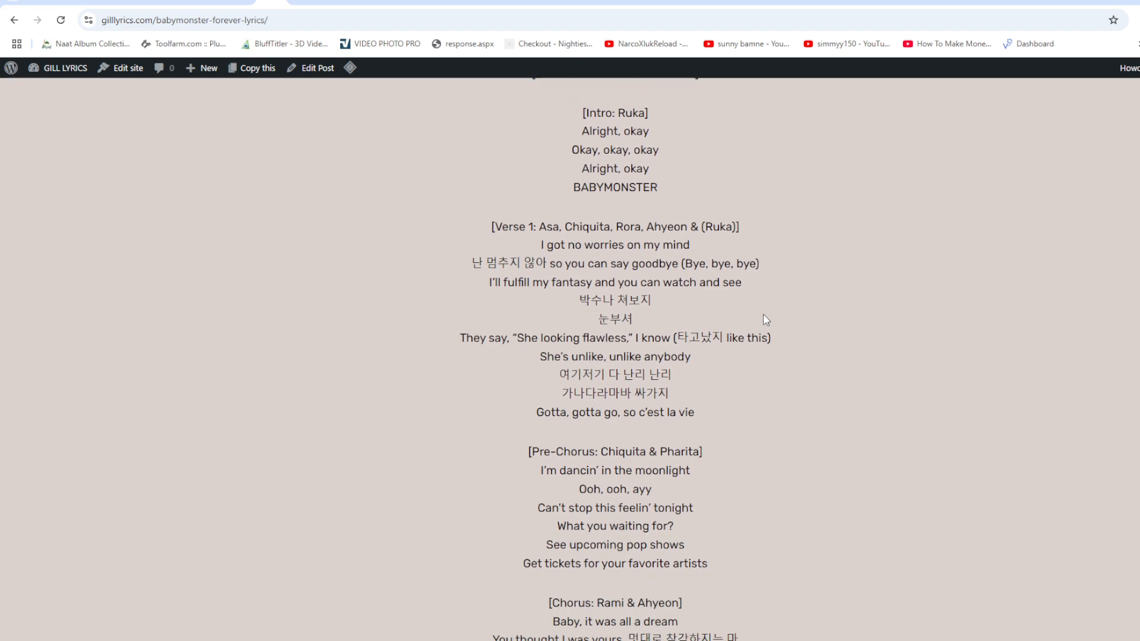
{"action": "scroll", "scroll_direction": "down", "scroll_amount": 3}
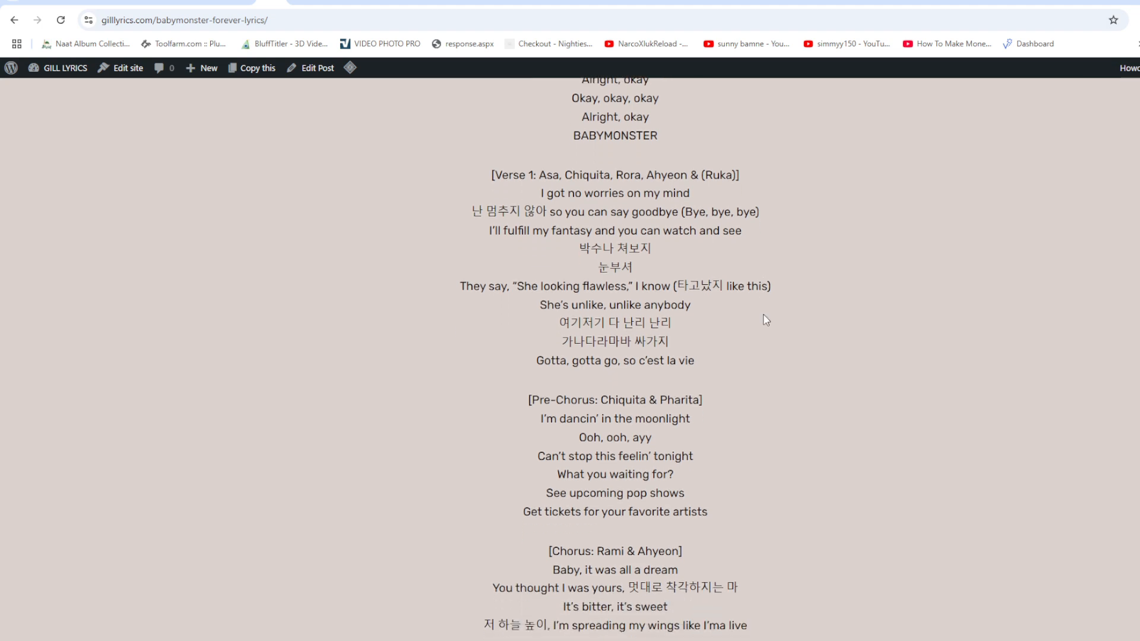
{"action": "scroll", "scroll_direction": "down", "scroll_amount": 3}
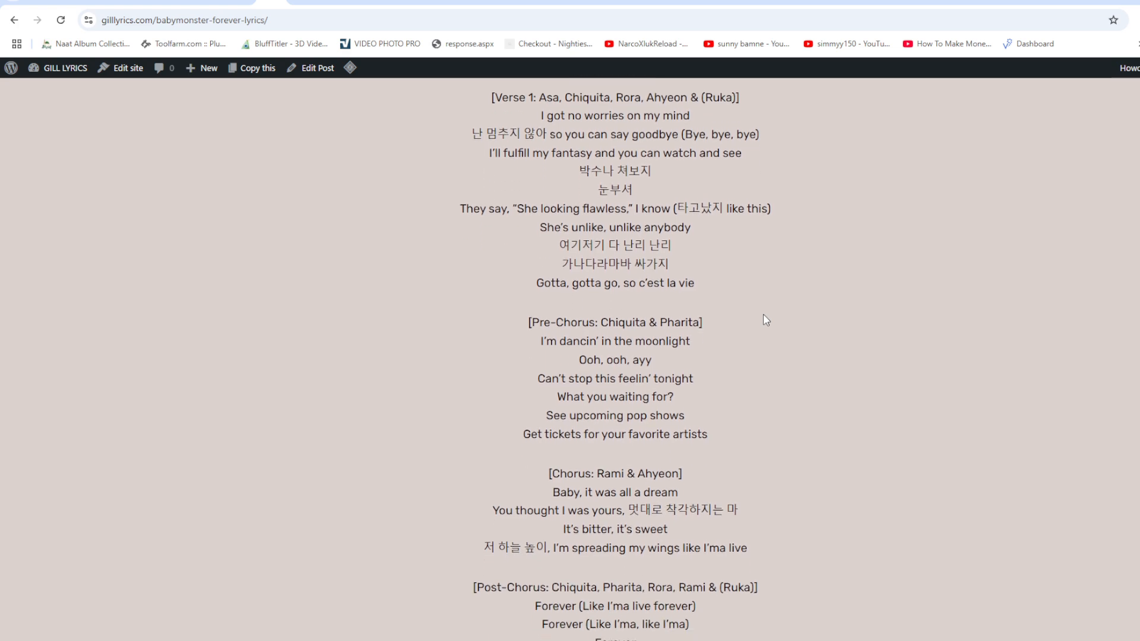
{"action": "scroll", "scroll_direction": "down", "scroll_amount": 3}
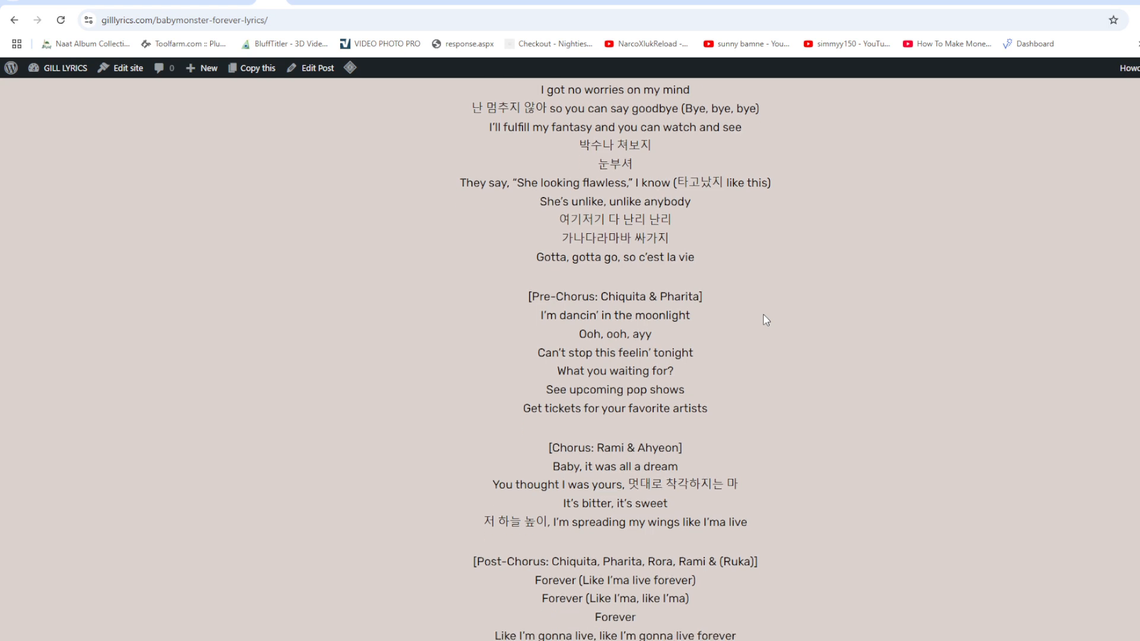
{"action": "scroll", "scroll_direction": "down", "scroll_amount": 3}
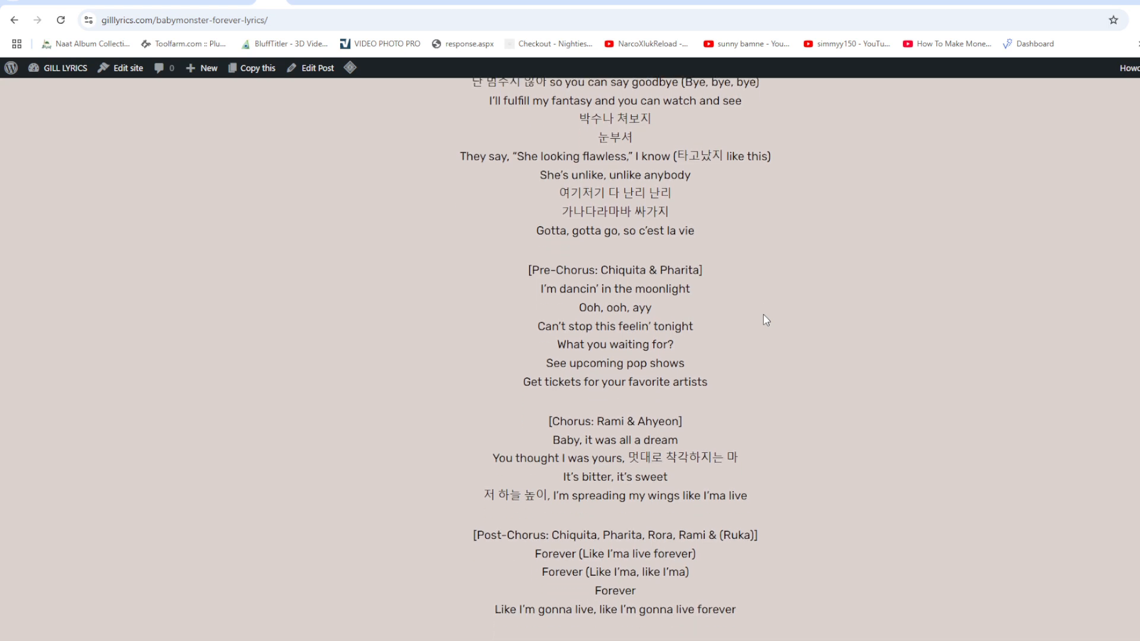
{"action": "scroll", "scroll_direction": "down", "scroll_amount": 3}
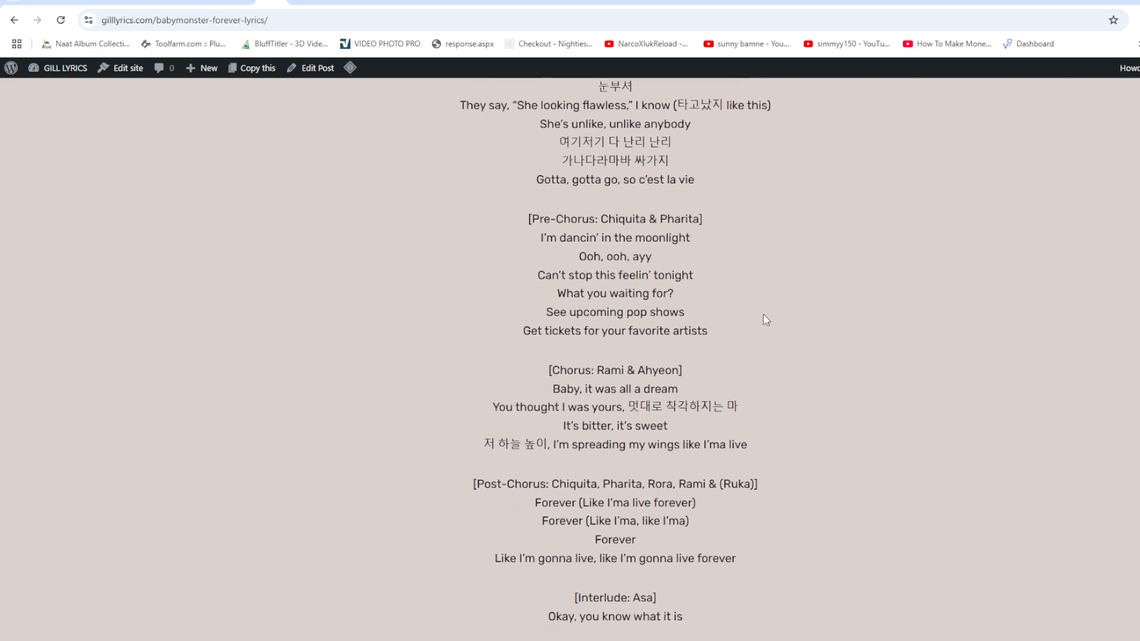
{"action": "scroll", "scroll_direction": "down", "scroll_amount": 3}
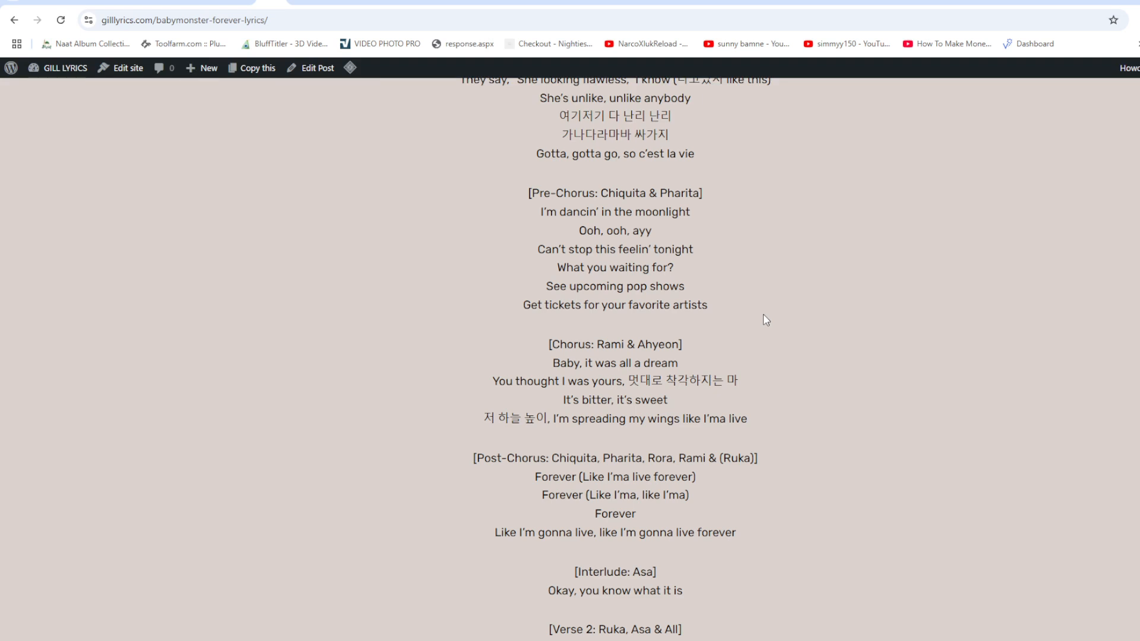
{"action": "scroll", "scroll_direction": "down", "scroll_amount": 3}
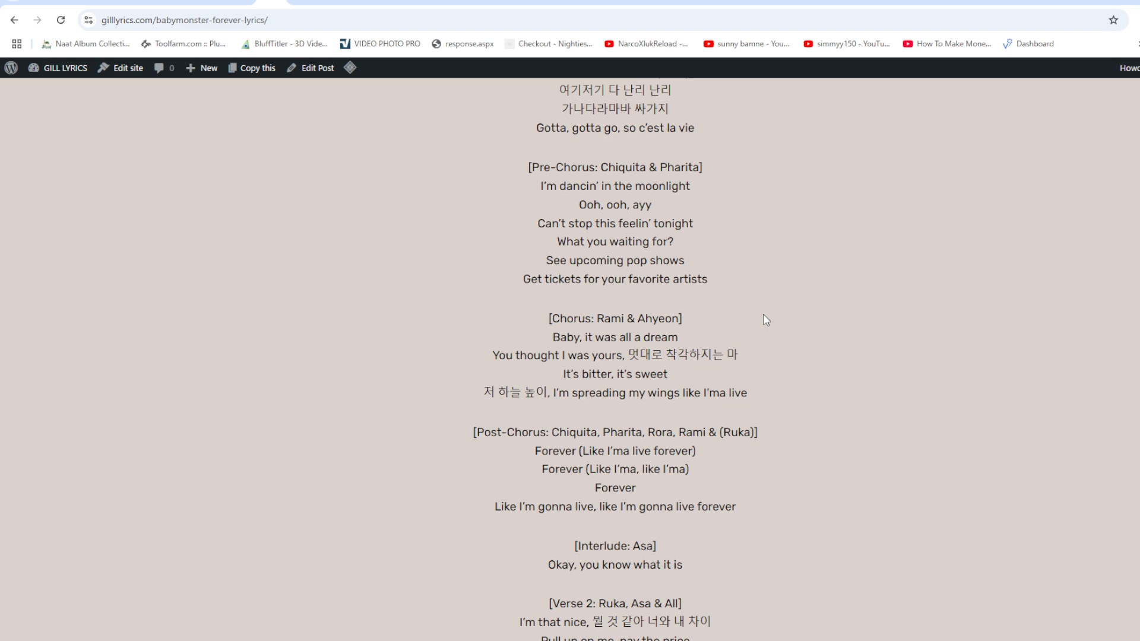
{"action": "scroll", "scroll_direction": "down", "scroll_amount": 3}
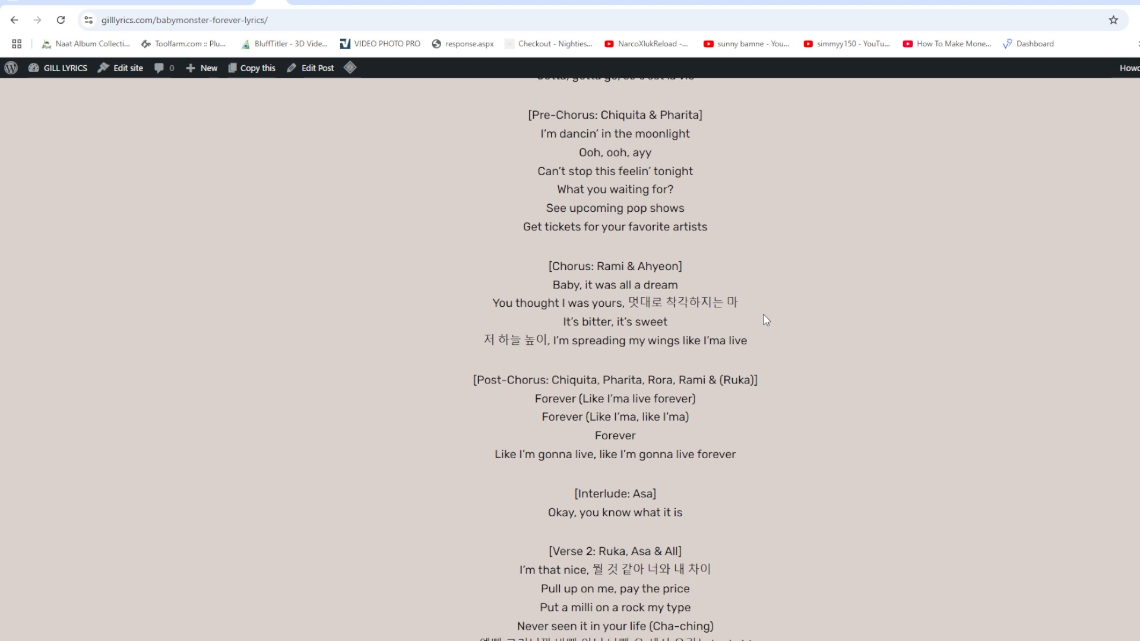
{"action": "scroll", "scroll_direction": "down", "scroll_amount": 3}
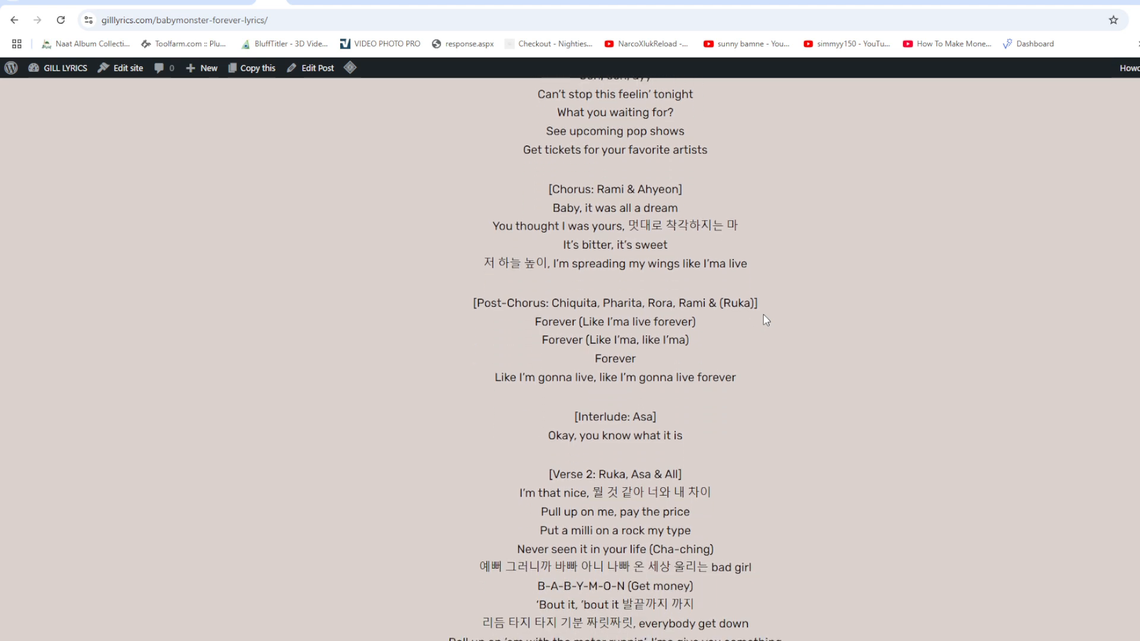
{"action": "scroll", "scroll_direction": "down", "scroll_amount": 3}
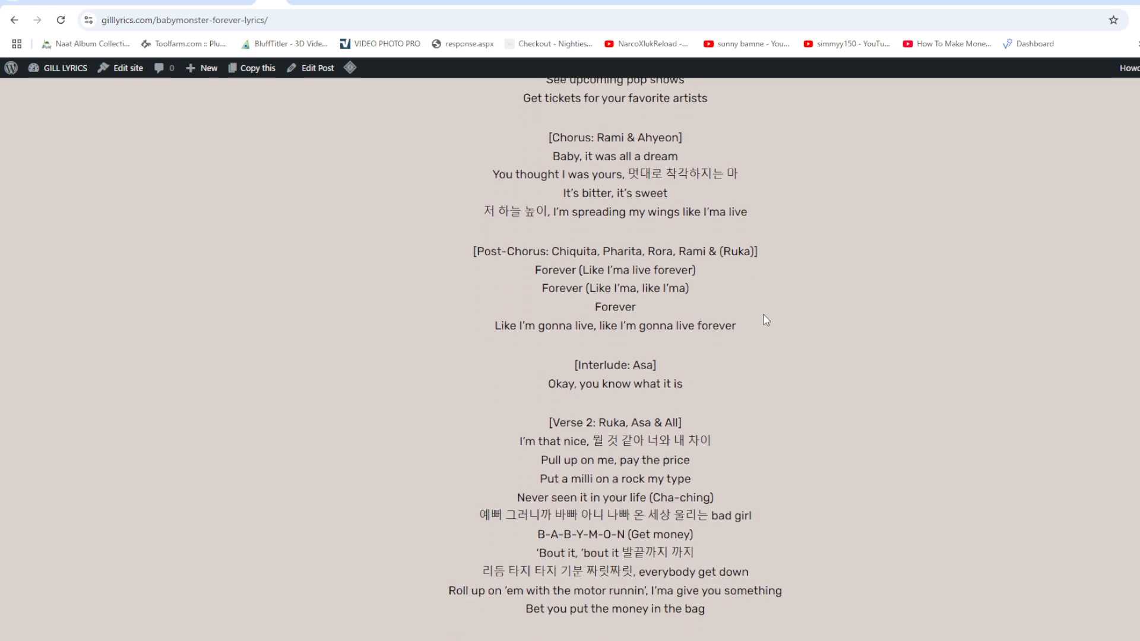
{"action": "scroll", "scroll_direction": "down", "scroll_amount": 3}
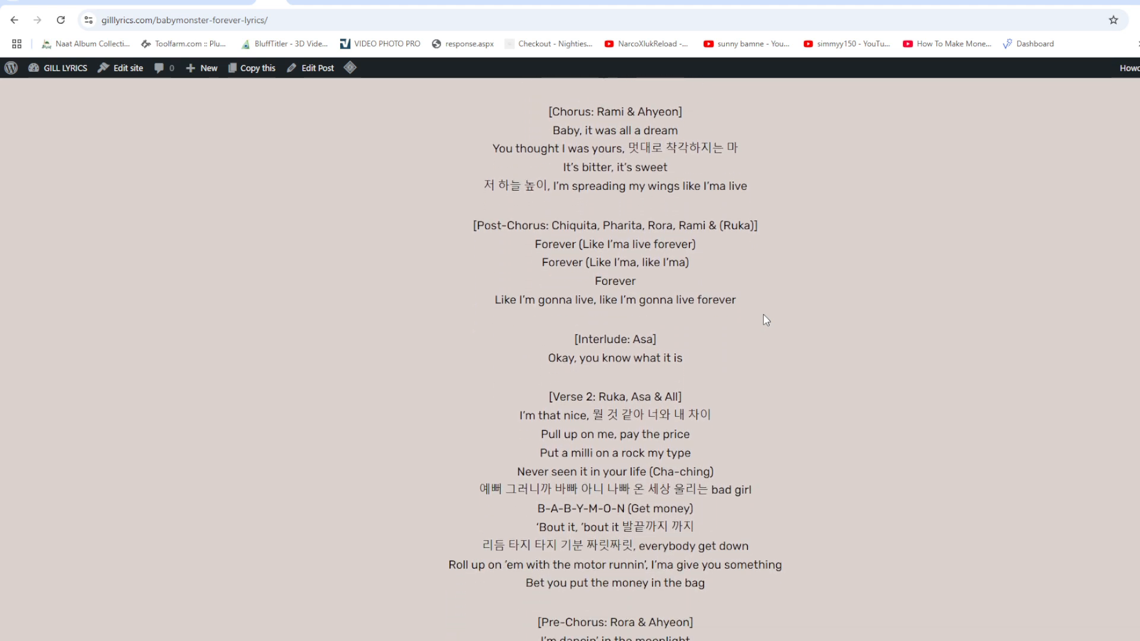